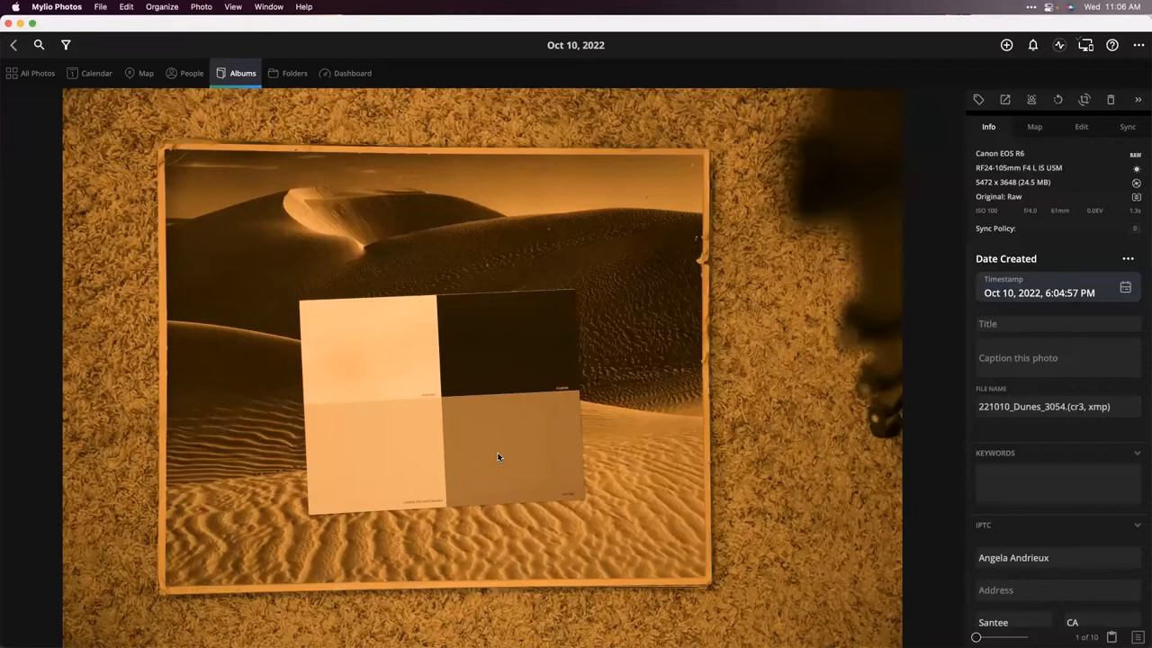
# Return from the single-photo view to the album's grid of dune scans
pyautogui.click(412, 430)
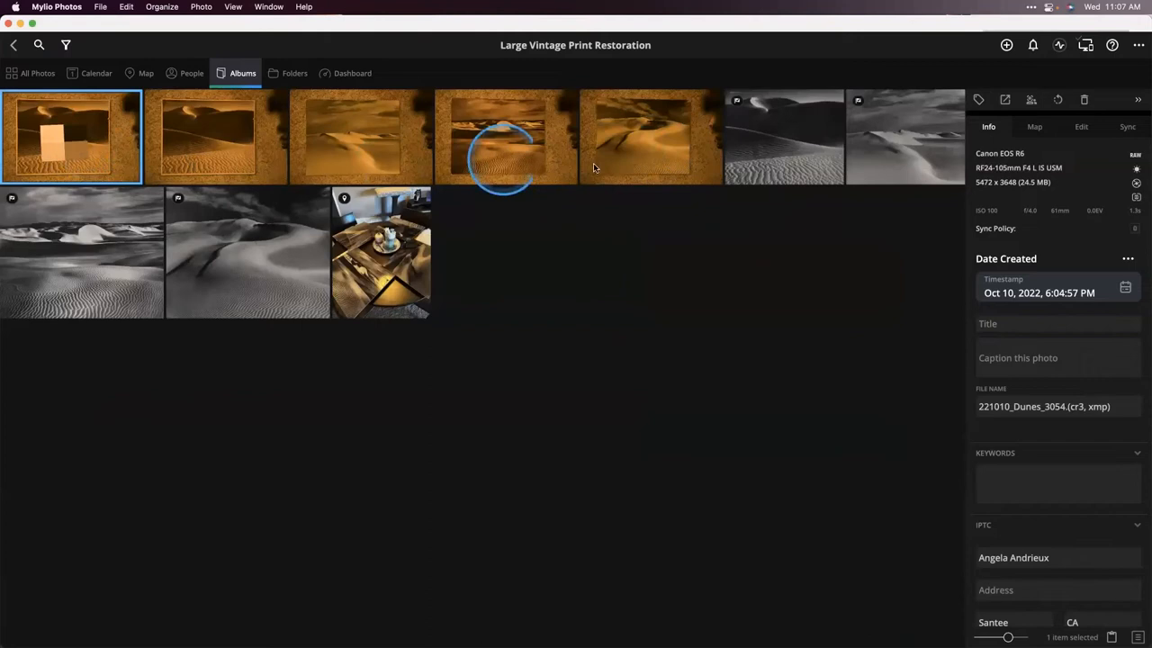
# Select the five sepia dune scans and send them to Lightroom Classic
pyautogui.click(205, 7)
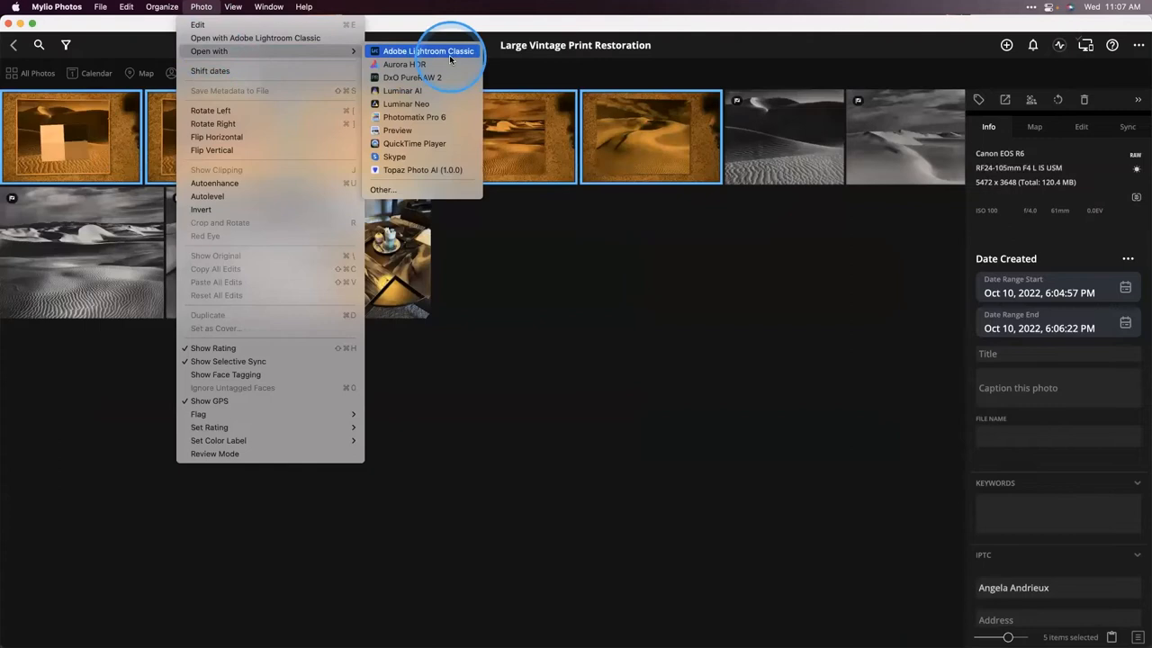
pyautogui.click(428, 51)
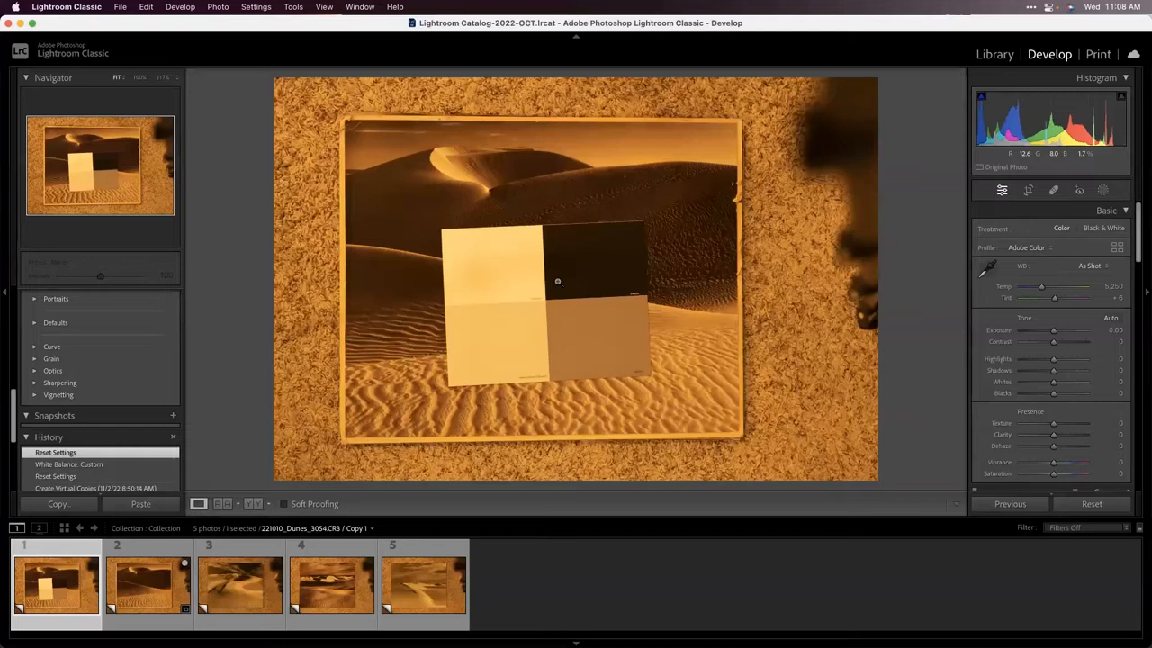
# Show the grey-card dune scan large in the Develop module
pyautogui.click(652, 328)
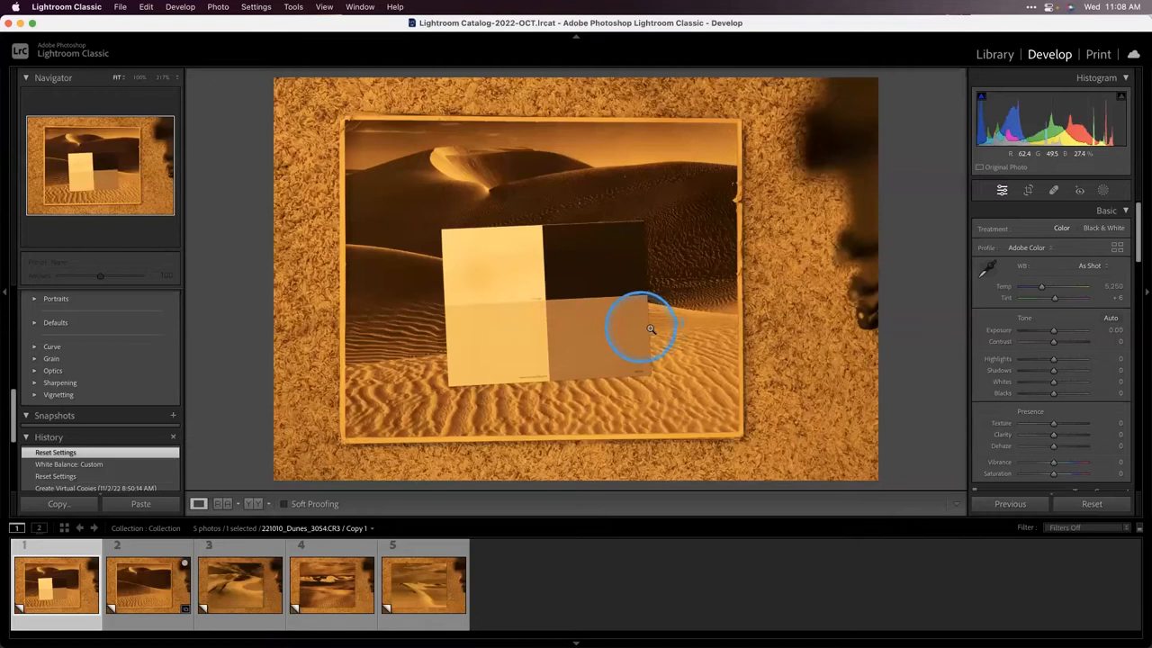
# Sample the grey card patch with the White Balance eyedropper to remove the orange cast
pyautogui.click(987, 264)
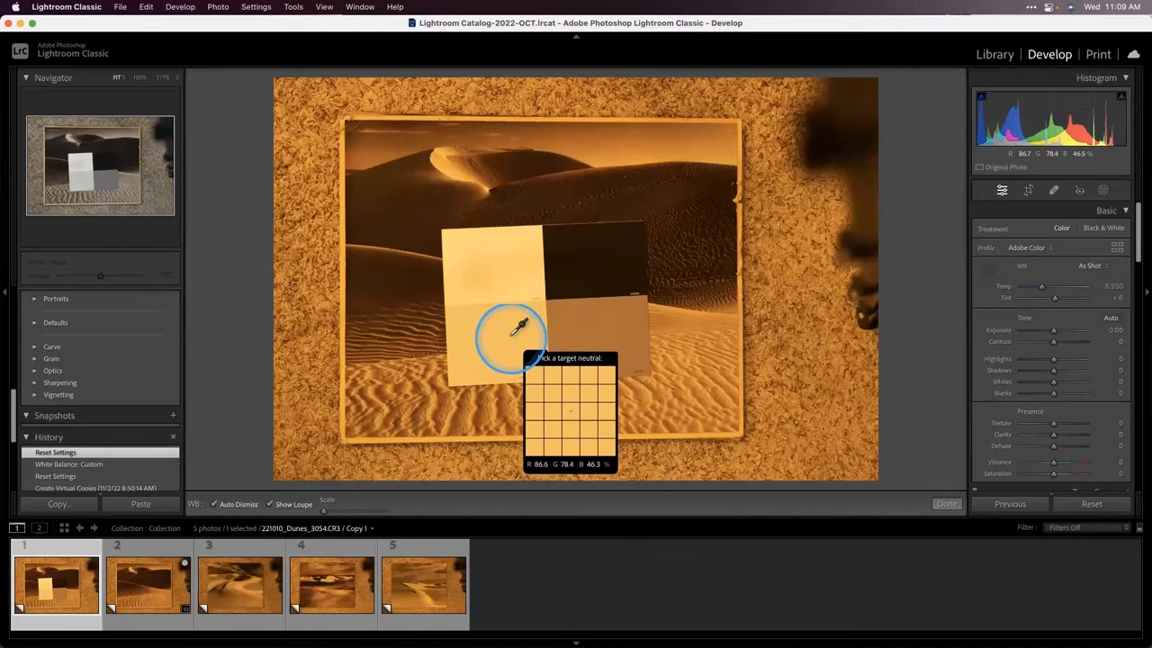
pyautogui.click(515, 324)
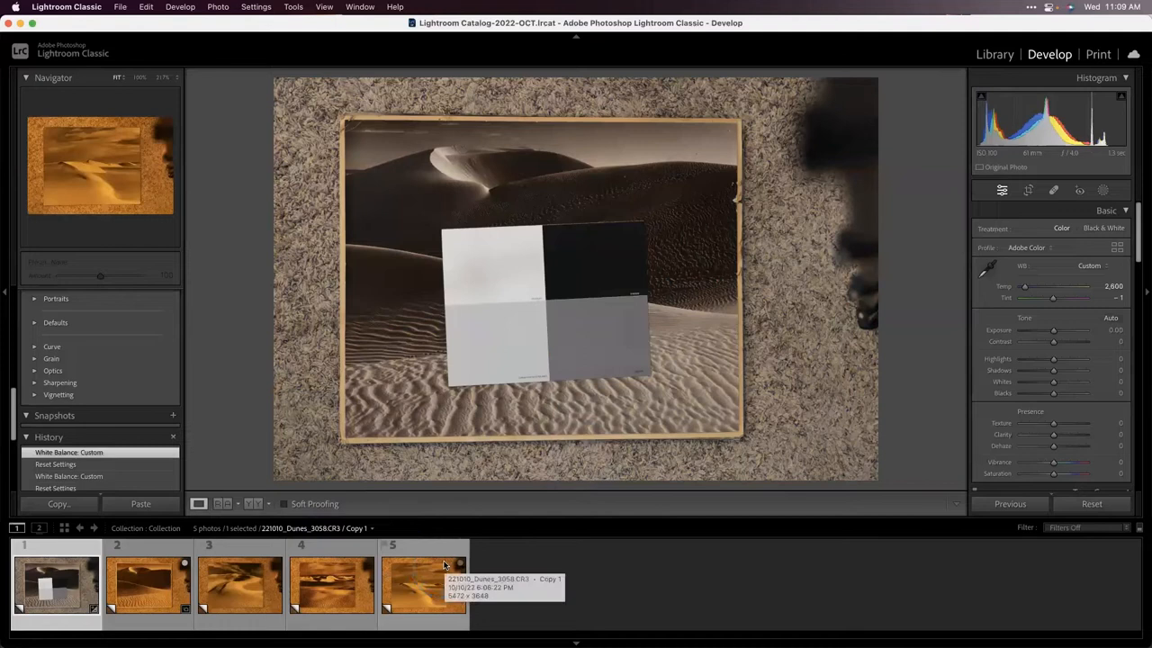
# Sync only White Balance from the grey-card shot to all five filmstrip scans
pyautogui.click(43, 590)
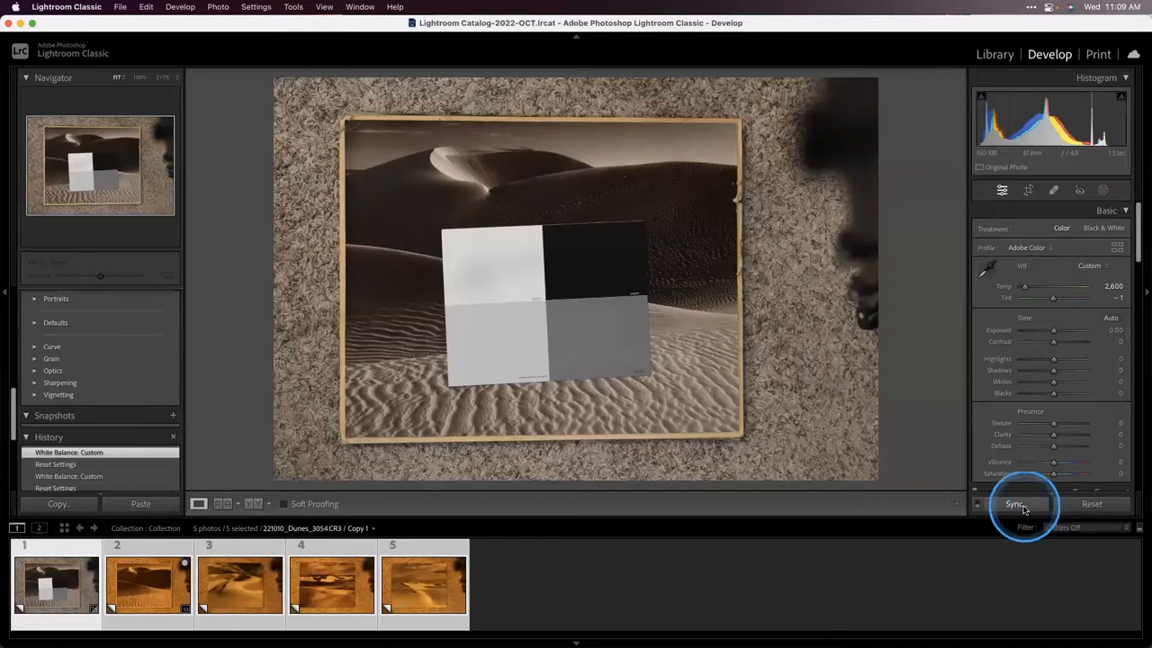
pyautogui.click(1028, 504)
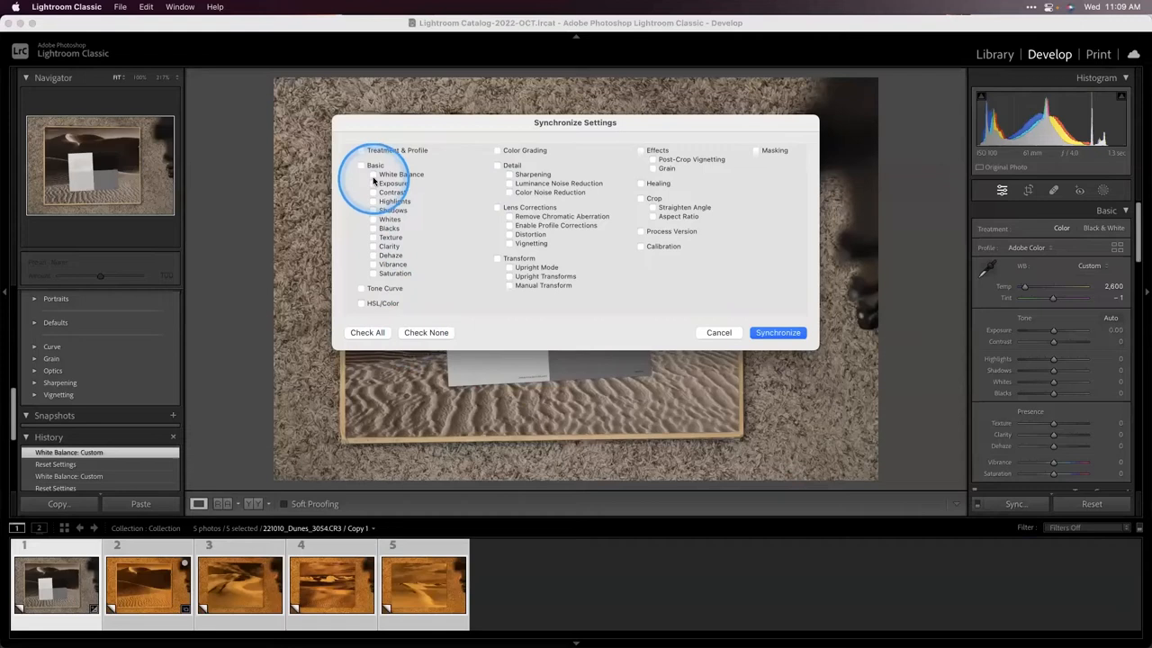
pyautogui.click(778, 333)
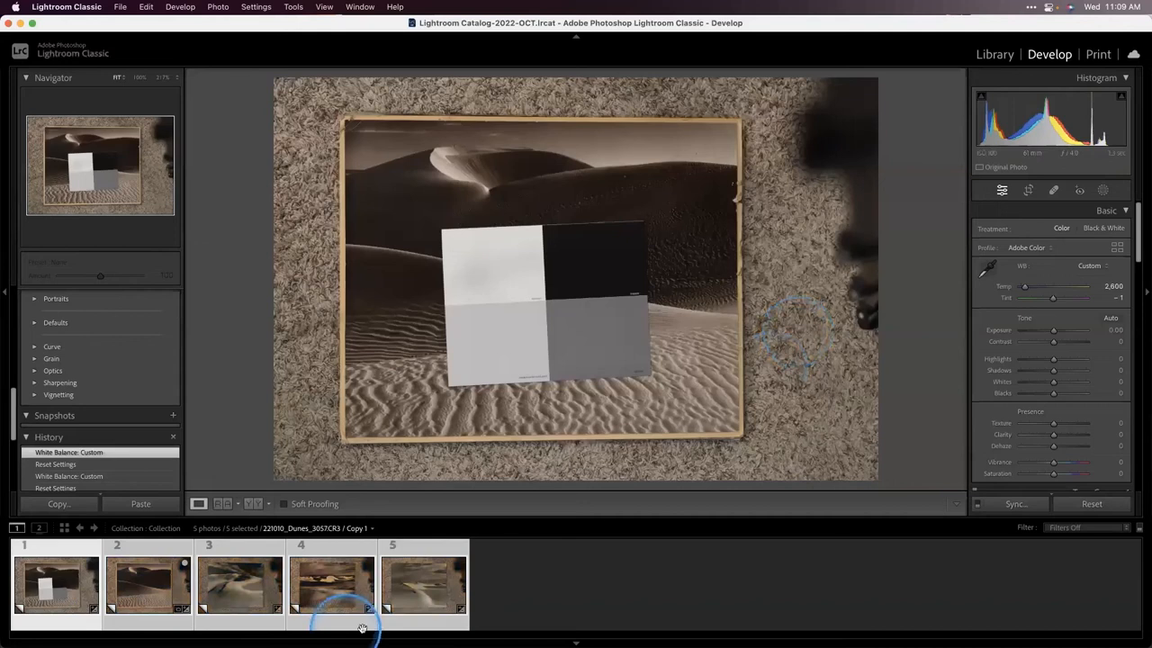
# Make the cloudy-sky dune scan the only active photo in the filmstrip
pyautogui.click(135, 594)
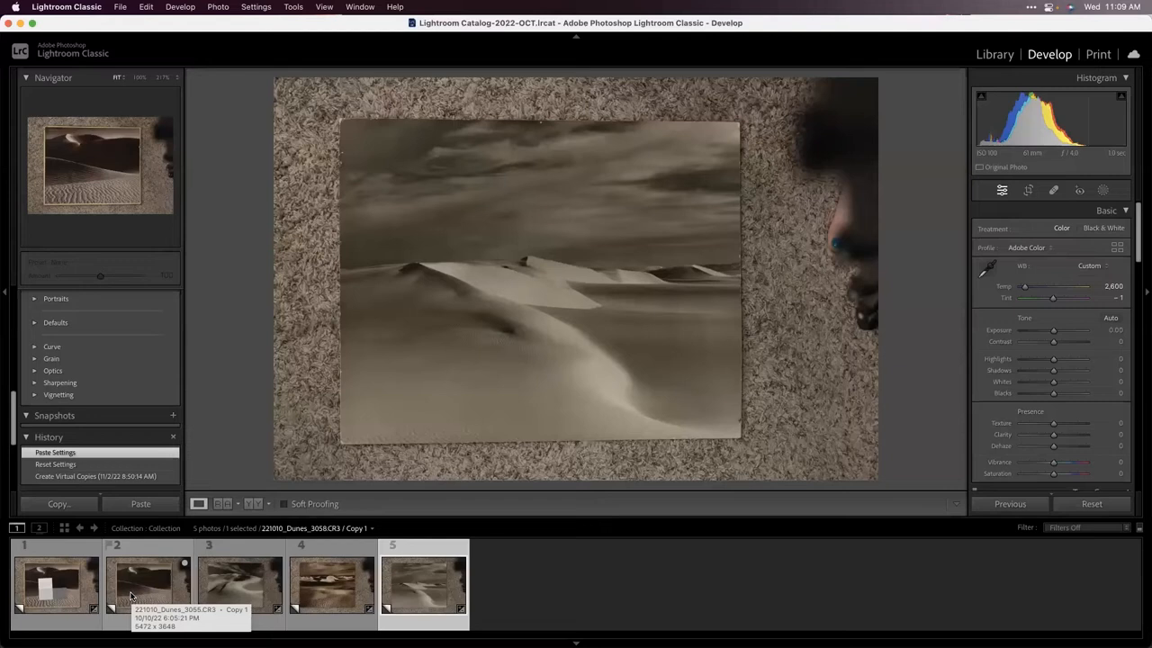
pyautogui.click(144, 594)
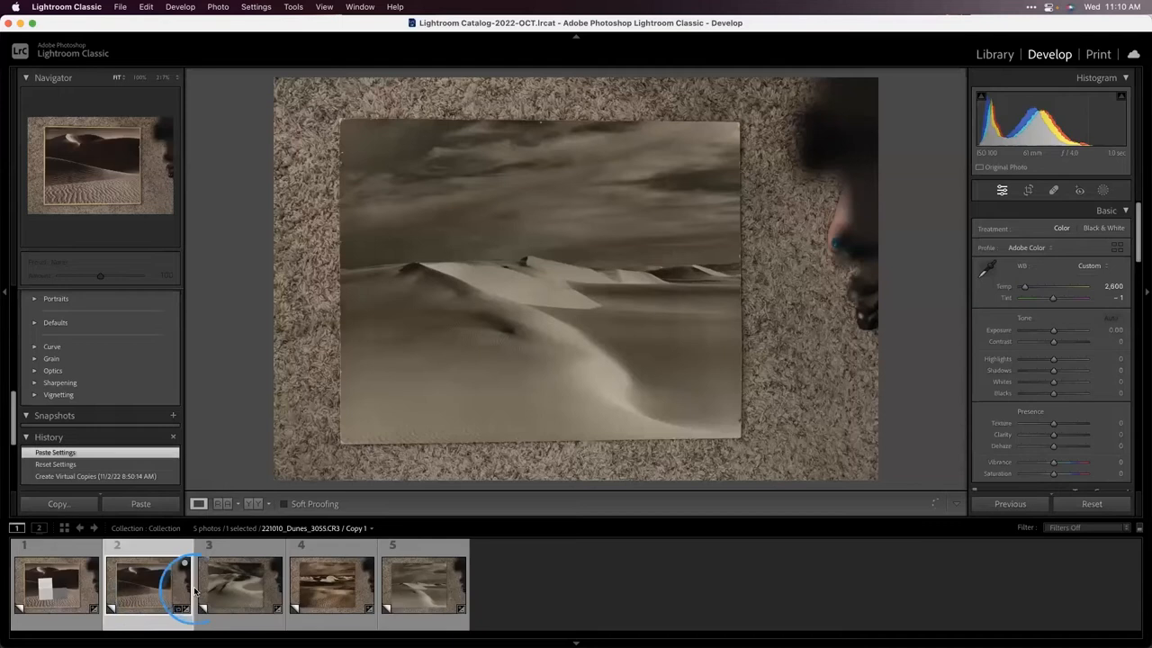
# Convert the framed rippled-dune scan to Black & White and tint its highlights in Color Grading
pyautogui.click(1104, 226)
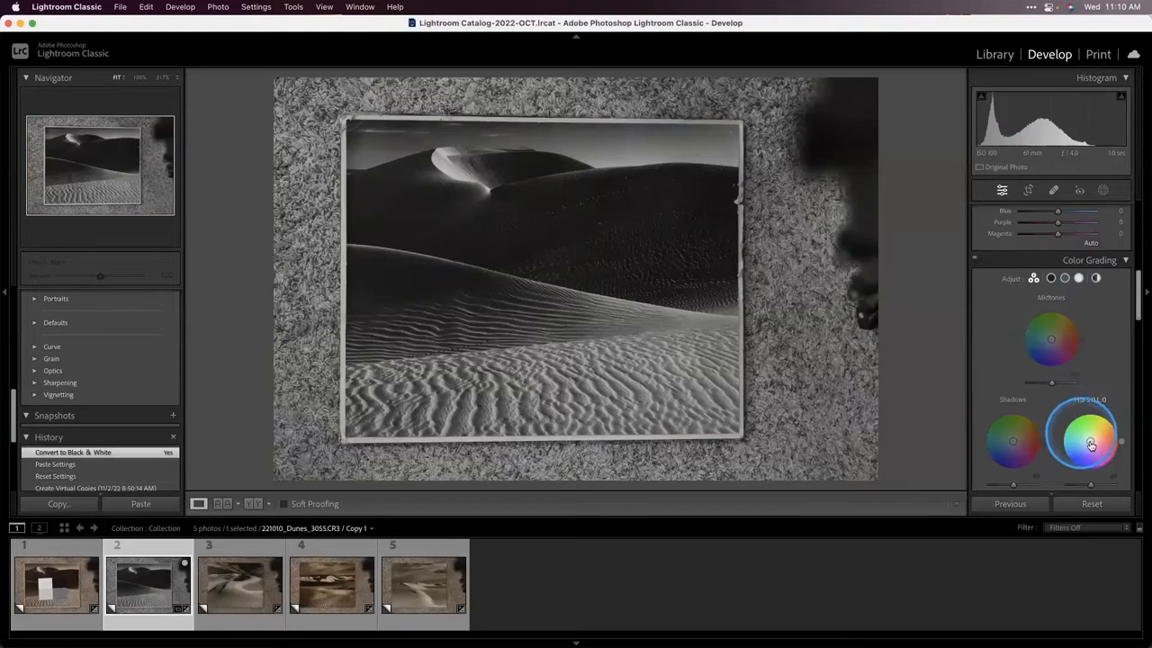
pyautogui.moveTo(1093, 441); pyautogui.dragTo(1093, 437)
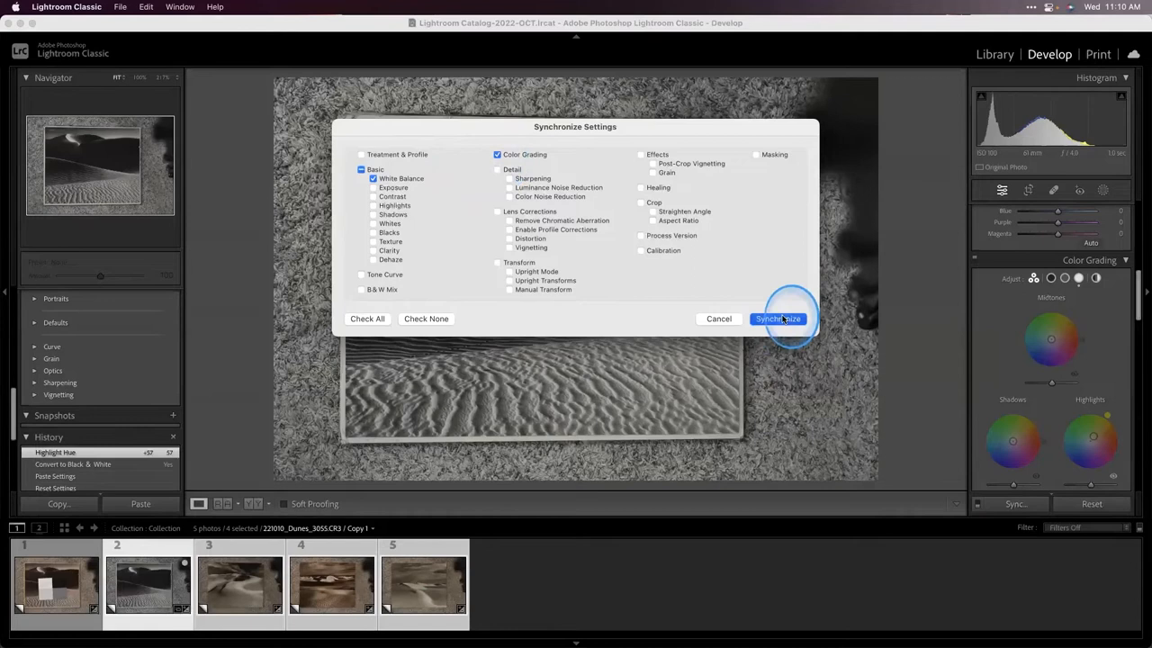
# Sync white balance, colour grading and black-and-white mix to the other dune scans
pyautogui.click(778, 319)
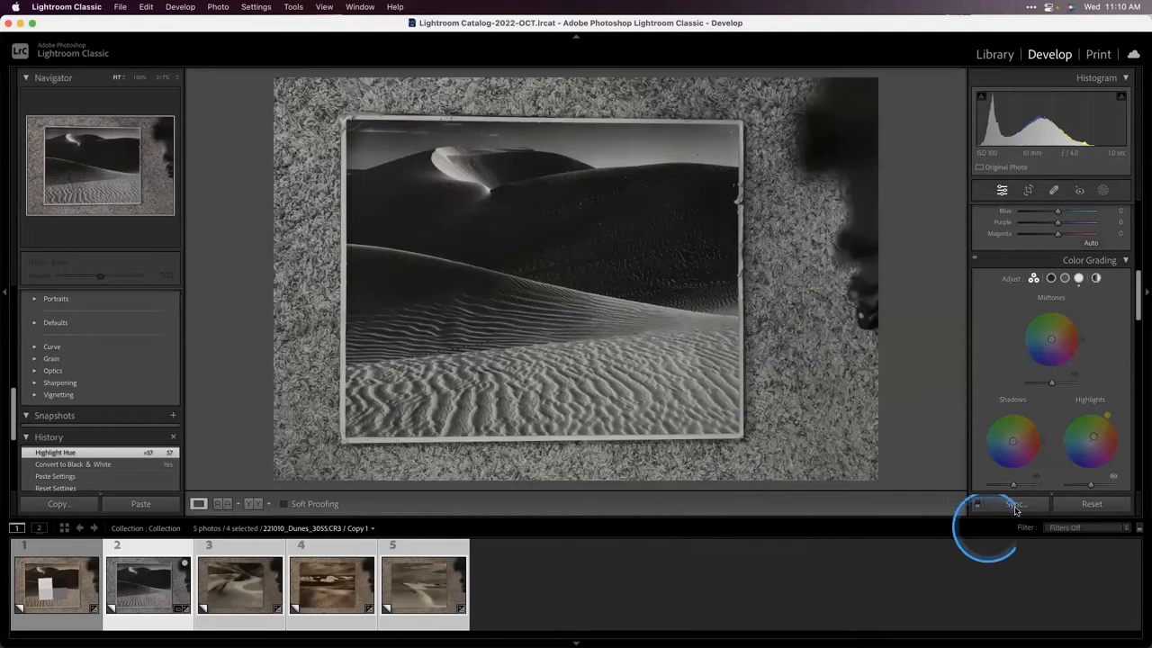
pyautogui.click(1012, 504)
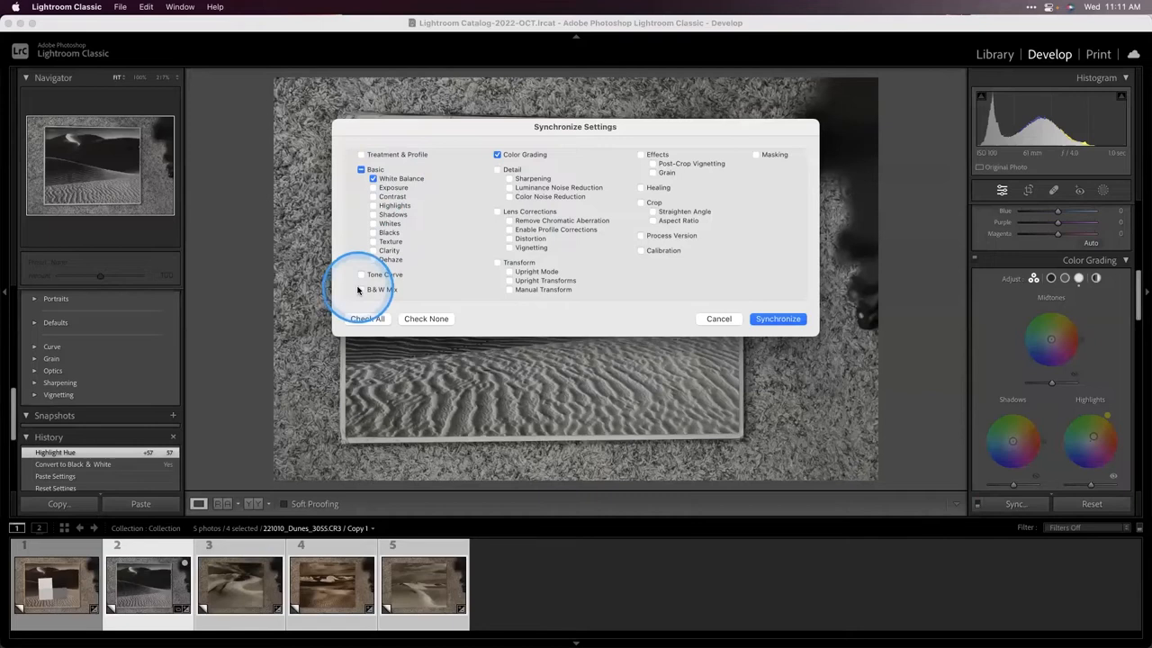
pyautogui.click(778, 319)
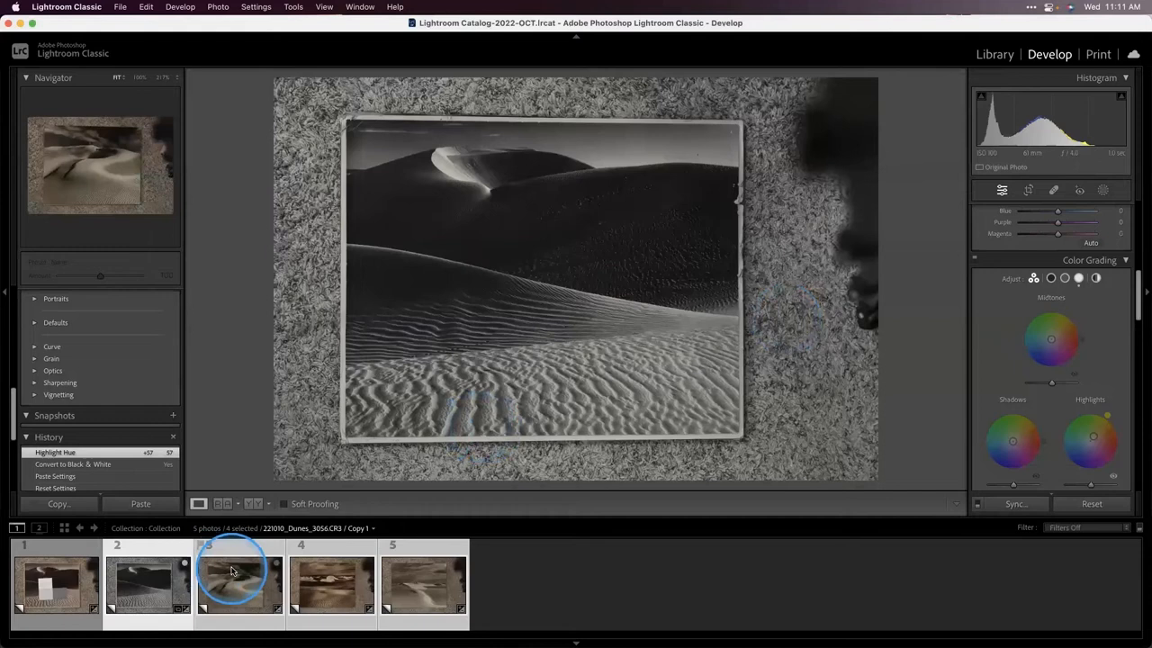
pyautogui.click(1016, 504)
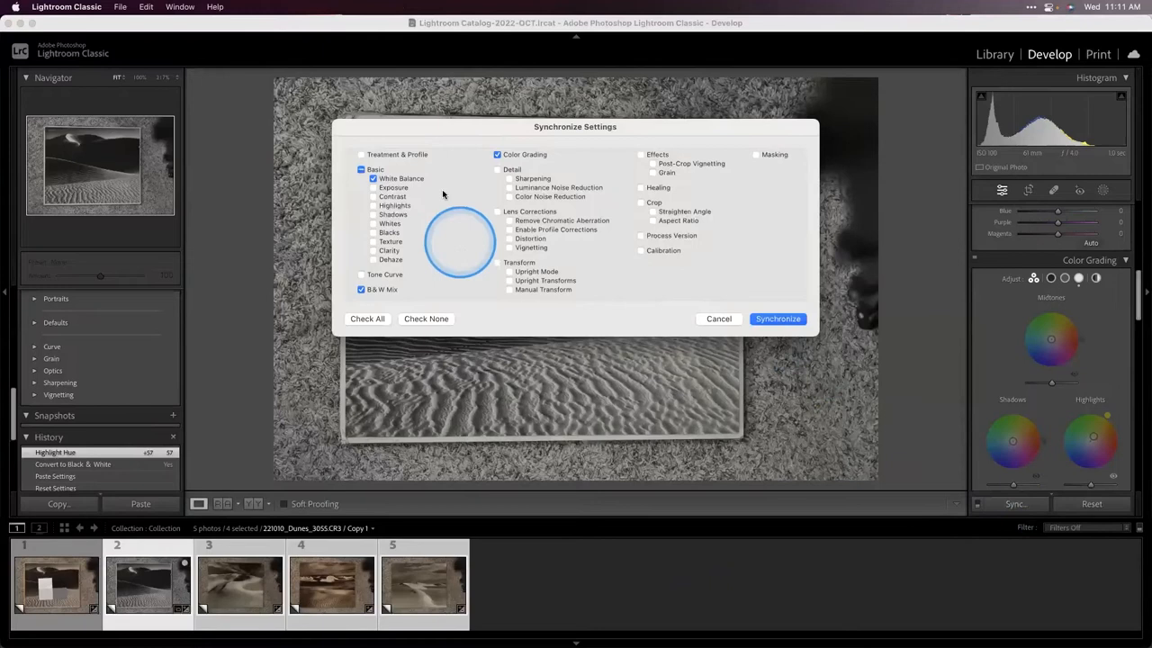
pyautogui.click(778, 319)
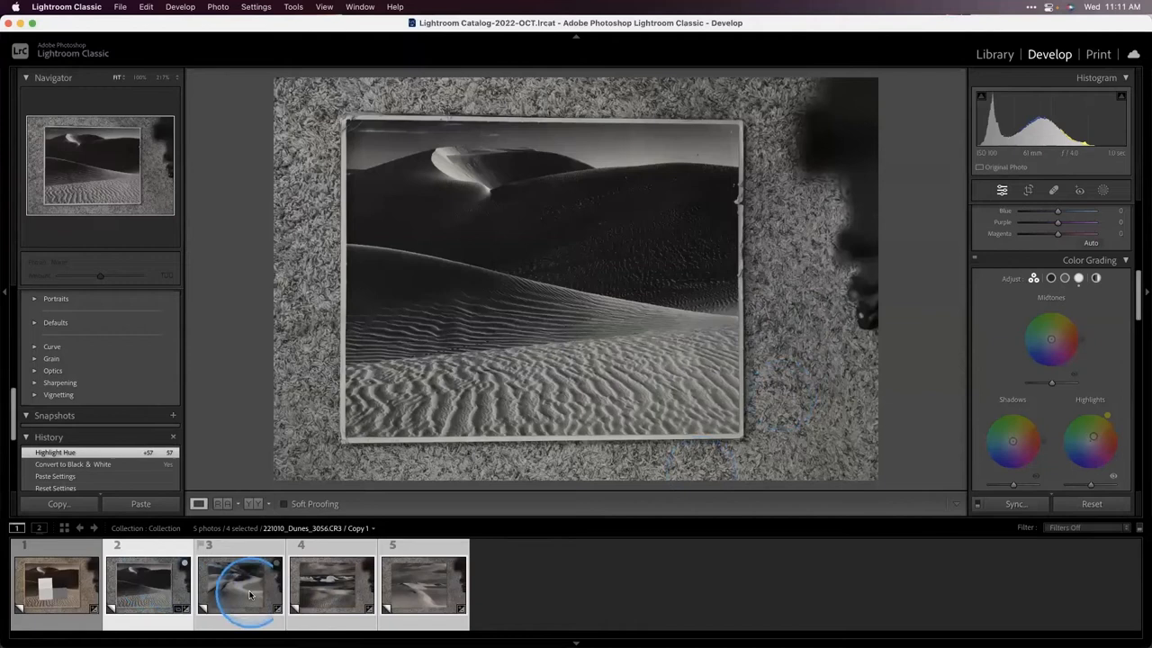
# View the third scan to confirm its black-and-white conversion, then start cropping the framed print
pyautogui.click(243, 594)
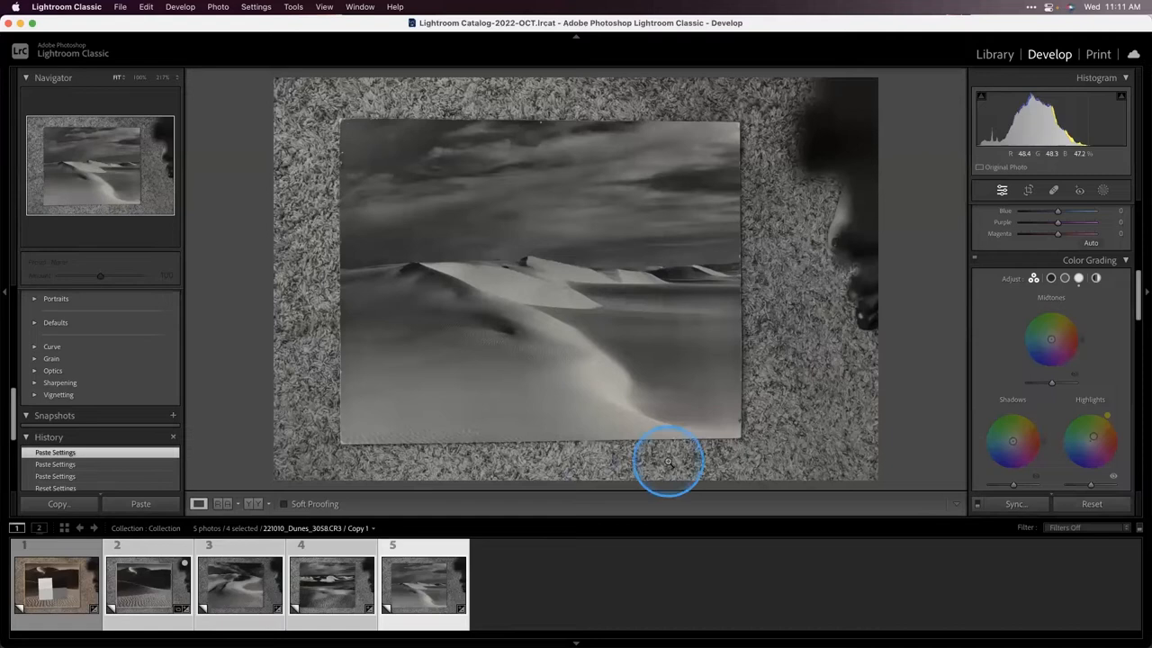
pyautogui.click(1028, 191)
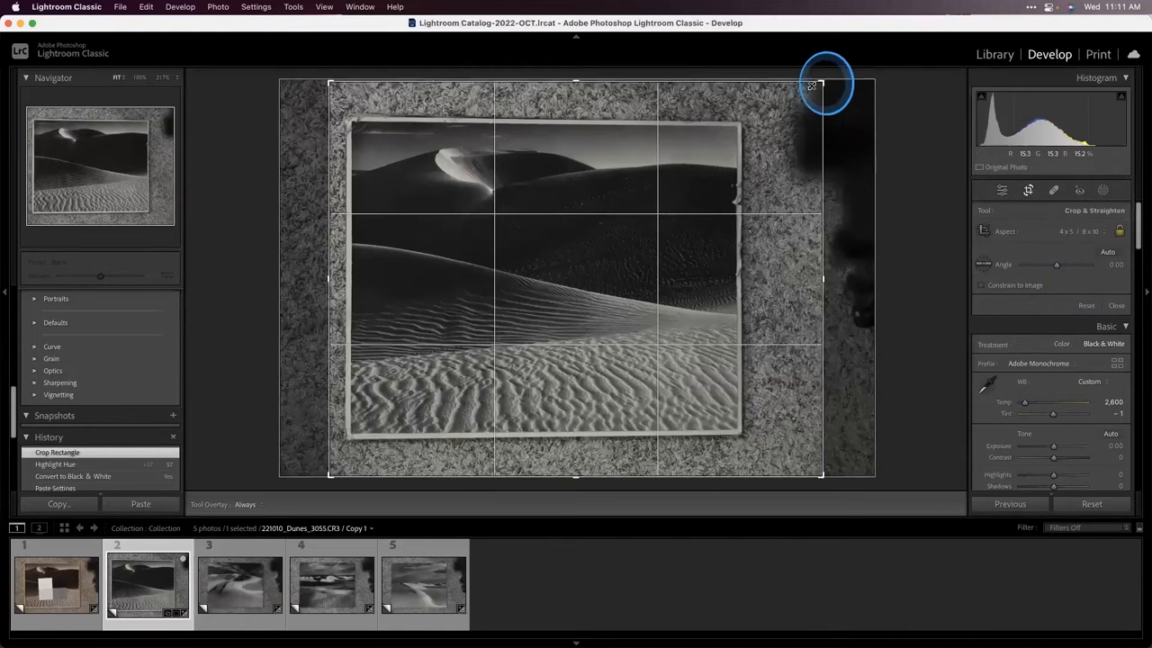
# Drag the crop corners in to the print border of the framed dune scan
pyautogui.moveTo(813, 85); pyautogui.dragTo(789, 450)
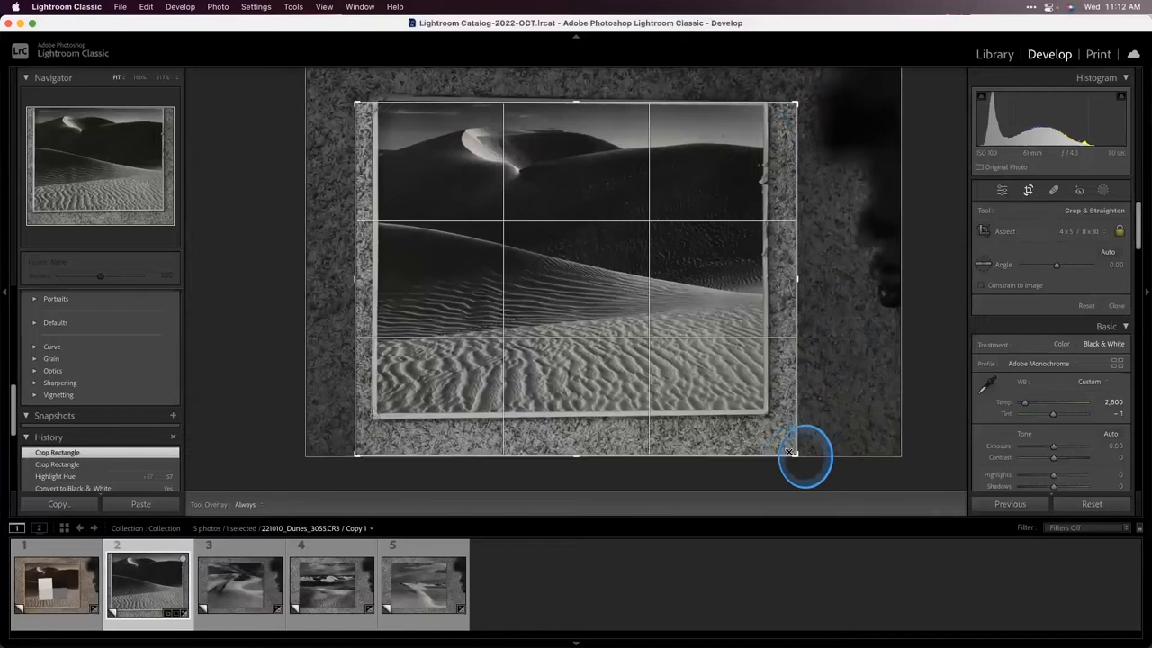
pyautogui.moveTo(788, 452); pyautogui.dragTo(620, 357)
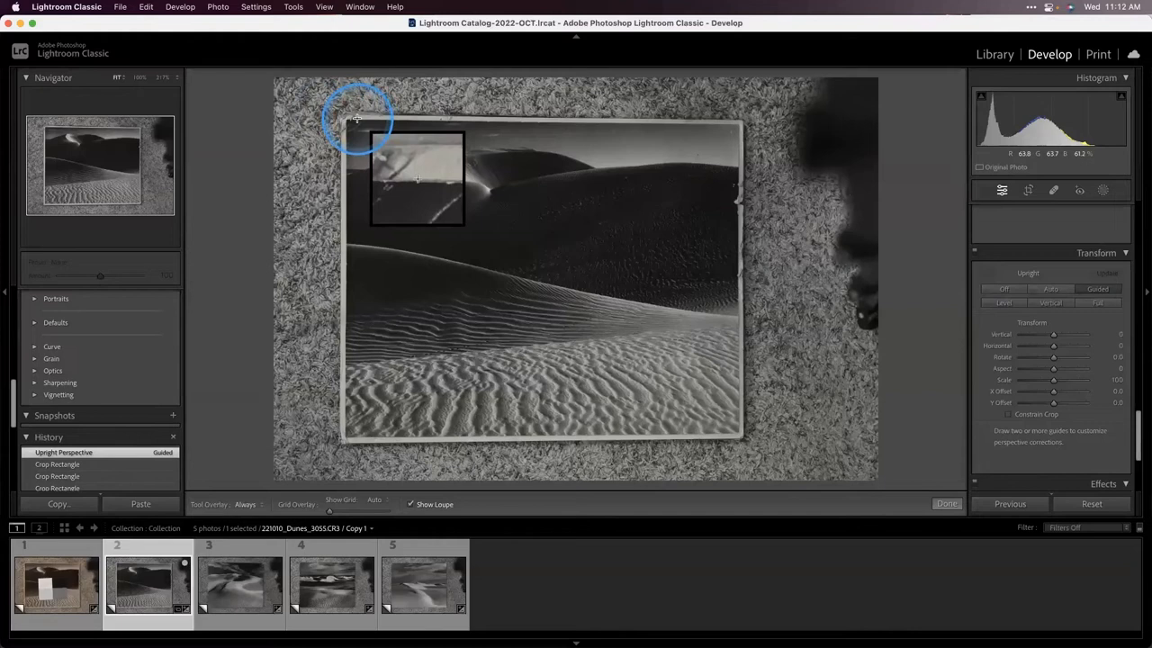
# Draw Guided Upright guides along the print's left, bottom and right edges to square its perspective
pyautogui.moveTo(356, 118); pyautogui.dragTo(711, 122)
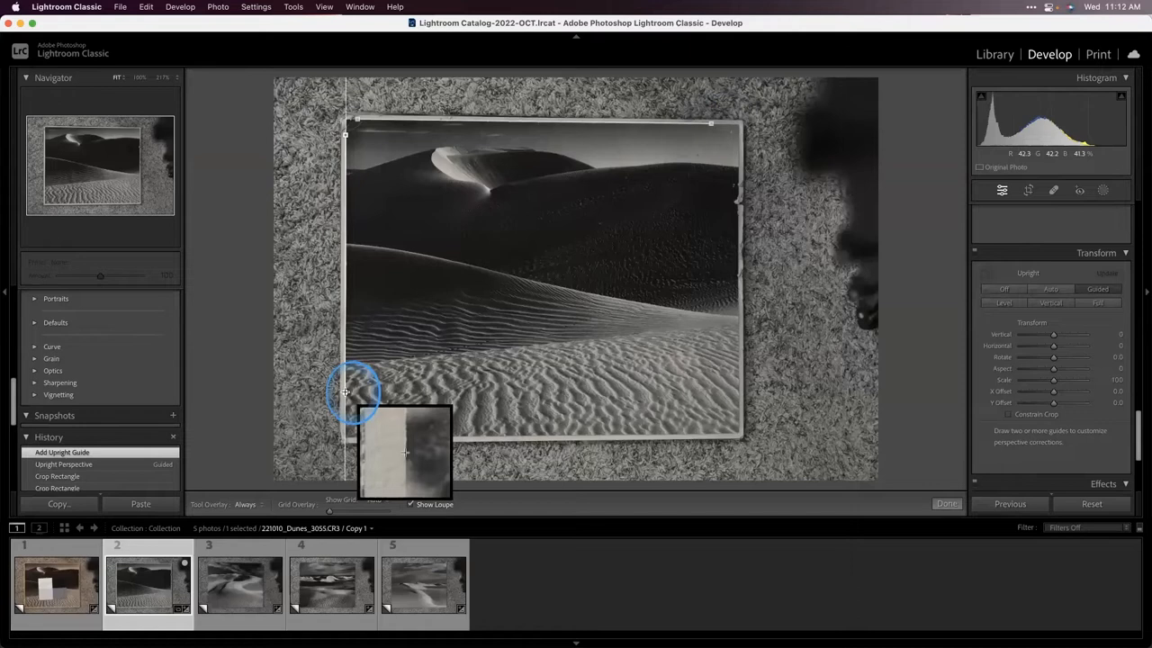
pyautogui.moveTo(346, 393); pyautogui.dragTo(345, 438)
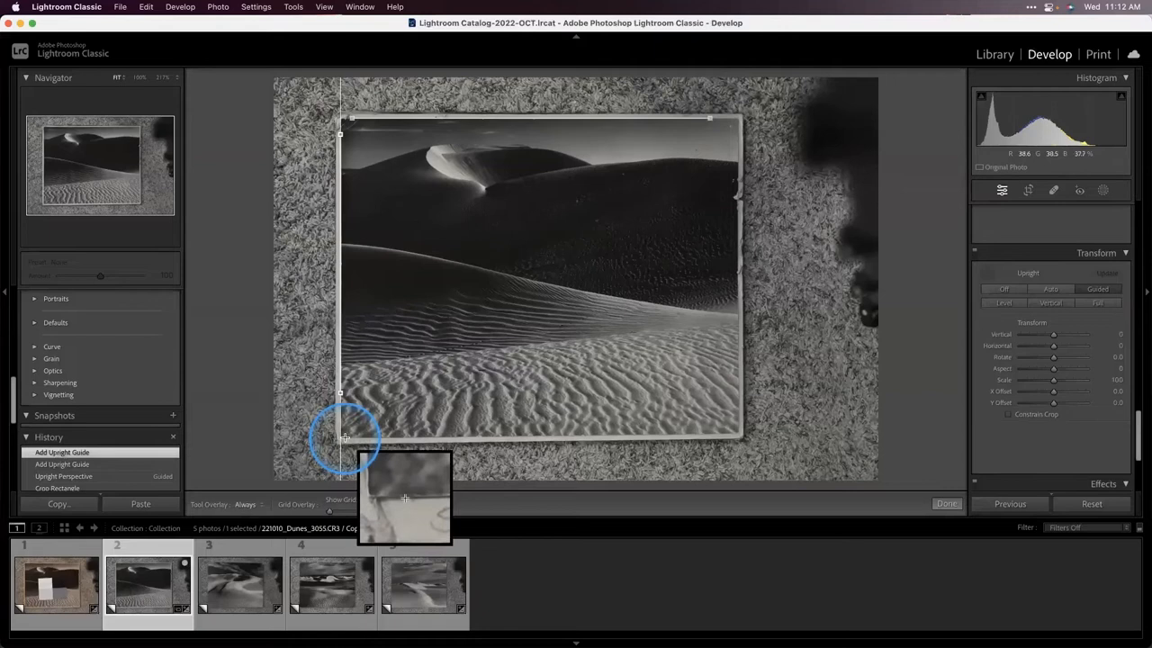
pyautogui.moveTo(346, 440); pyautogui.dragTo(691, 434)
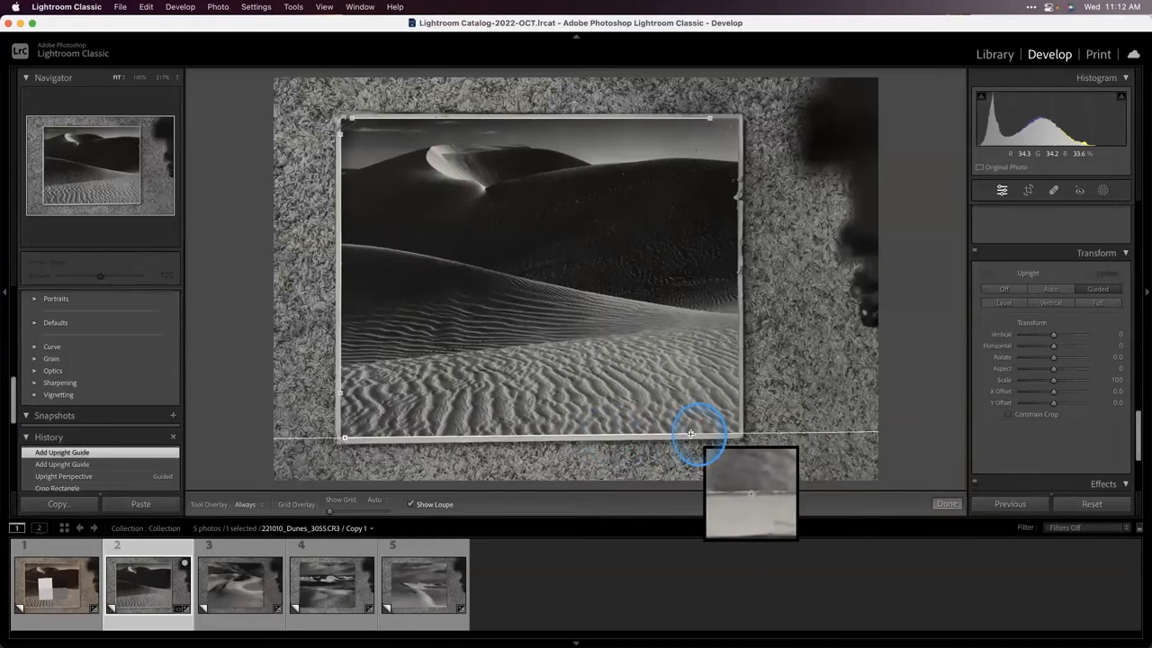
pyautogui.moveTo(691, 433); pyautogui.dragTo(738, 126)
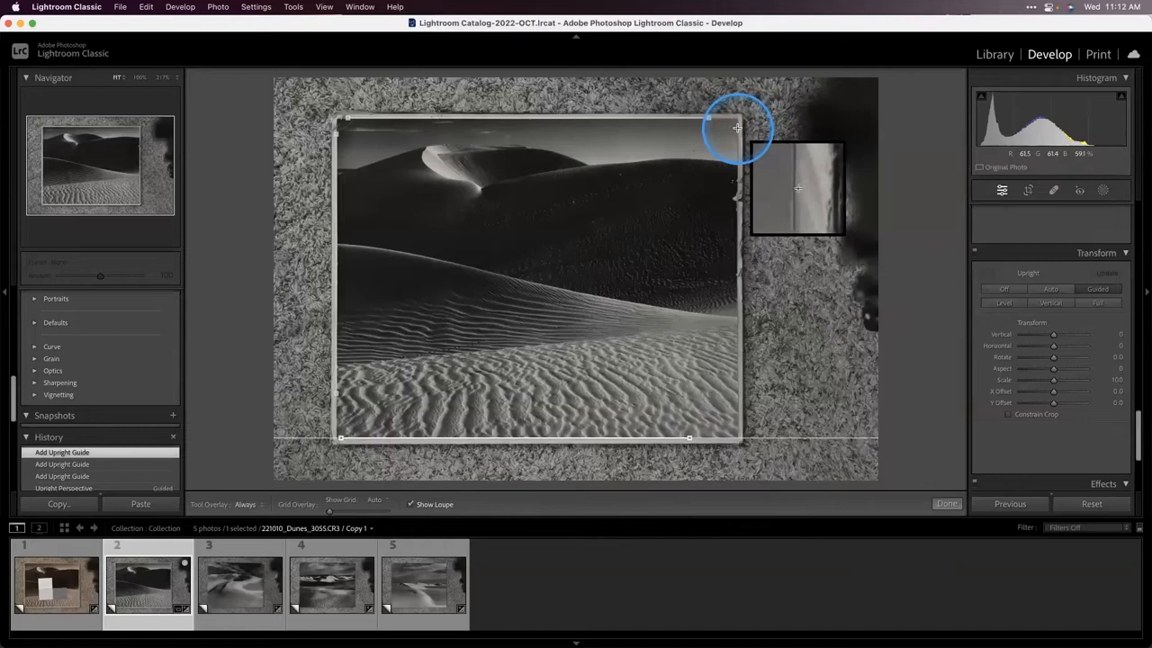
pyautogui.moveTo(738, 126); pyautogui.dragTo(738, 392)
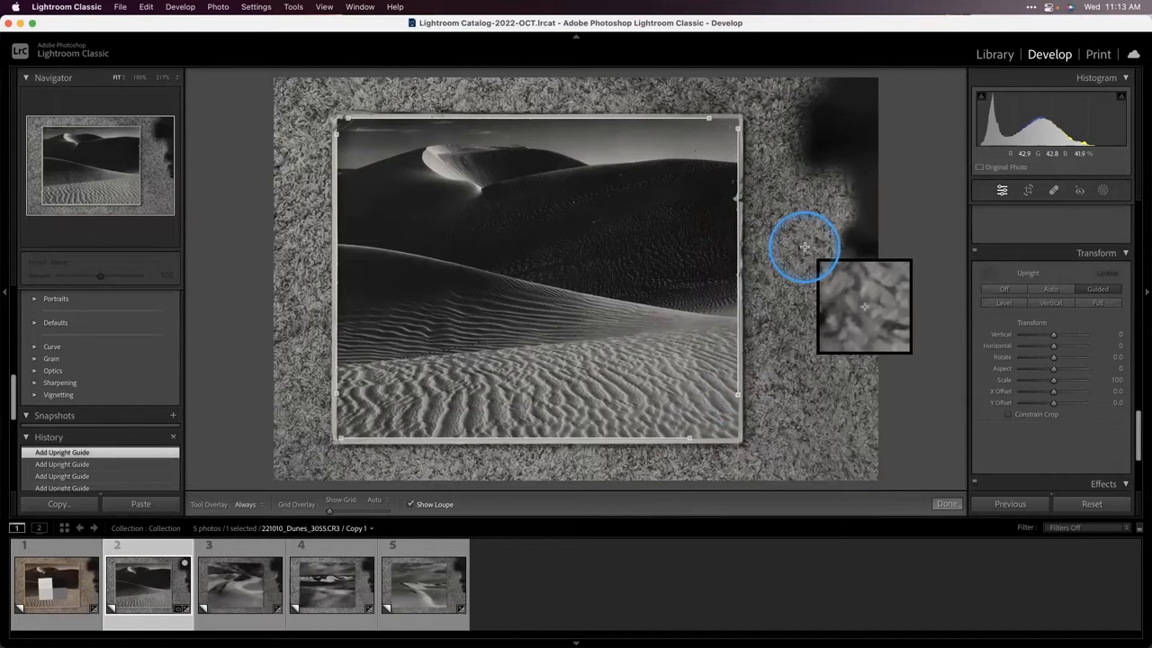
# Re-crop the straightened scan so the crop hugs the print's bottom right corner
pyautogui.click(1028, 191)
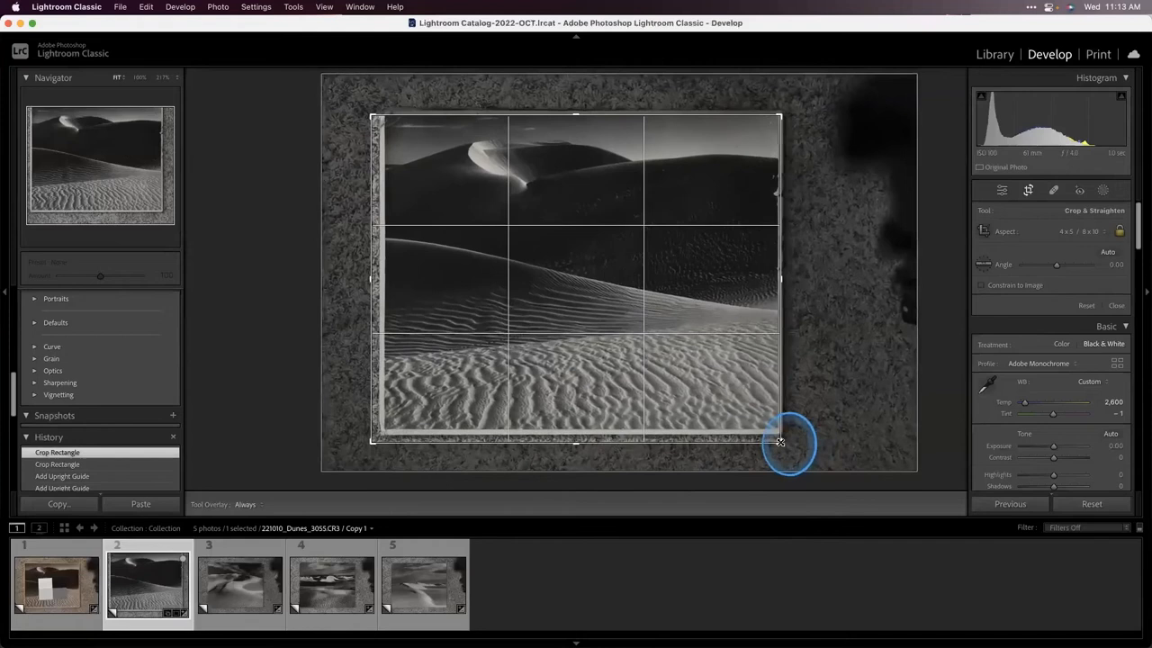
pyautogui.moveTo(780, 441); pyautogui.dragTo(378, 437)
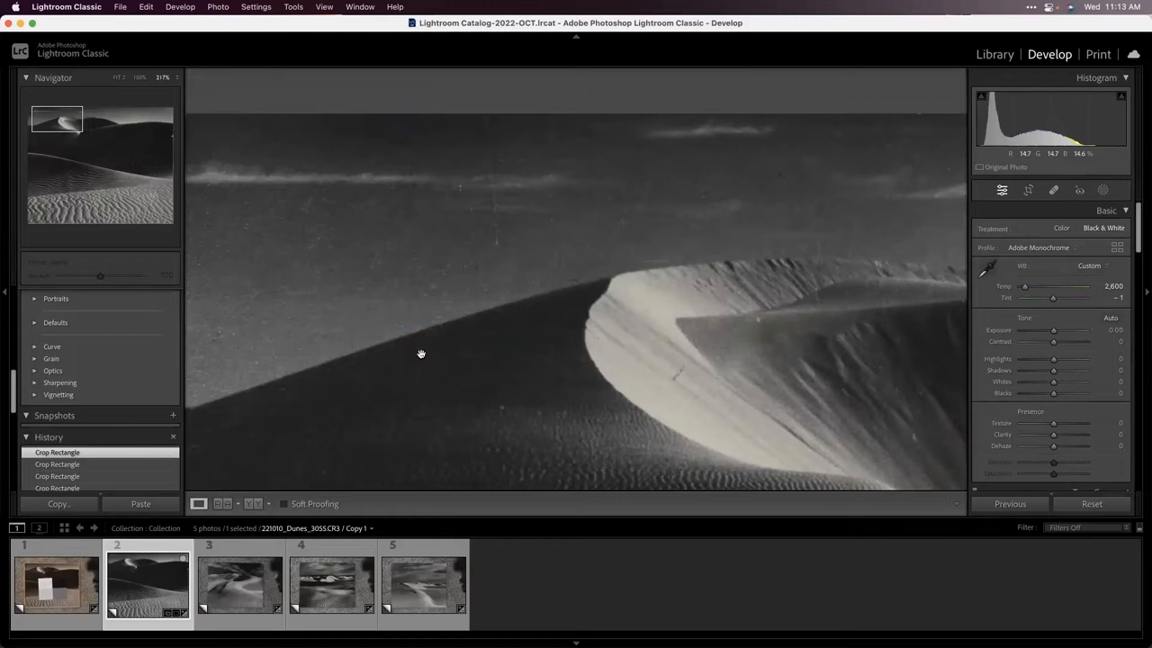
pyautogui.moveTo(421, 353); pyautogui.dragTo(252, 252)
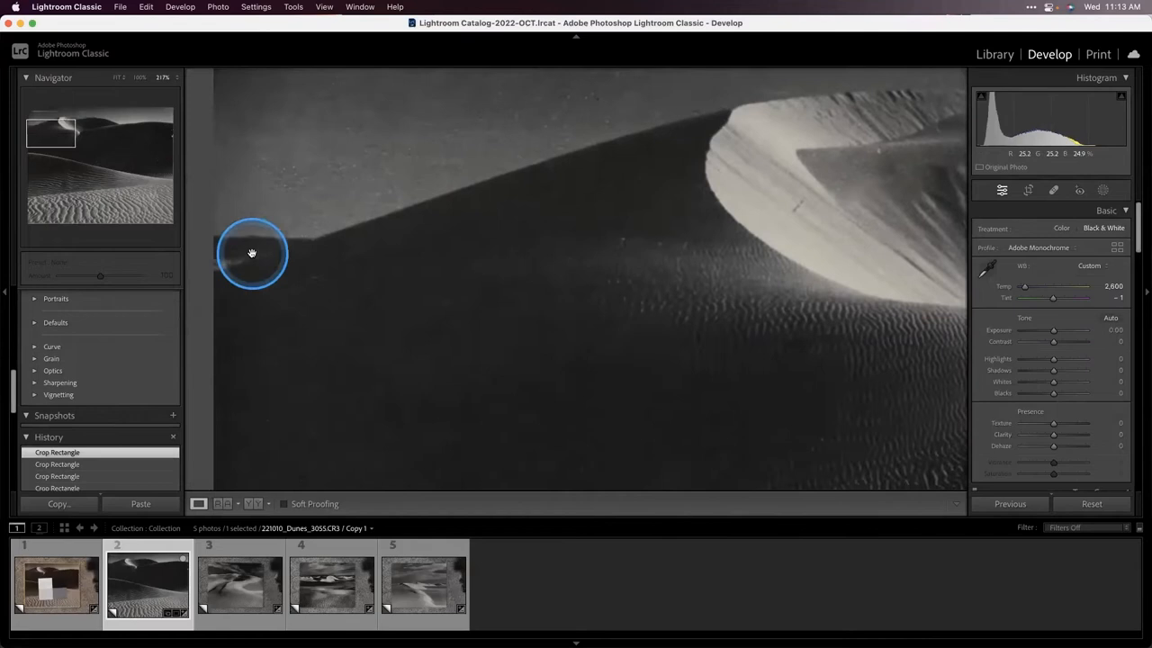
pyautogui.moveTo(252, 252); pyautogui.dragTo(393, 292)
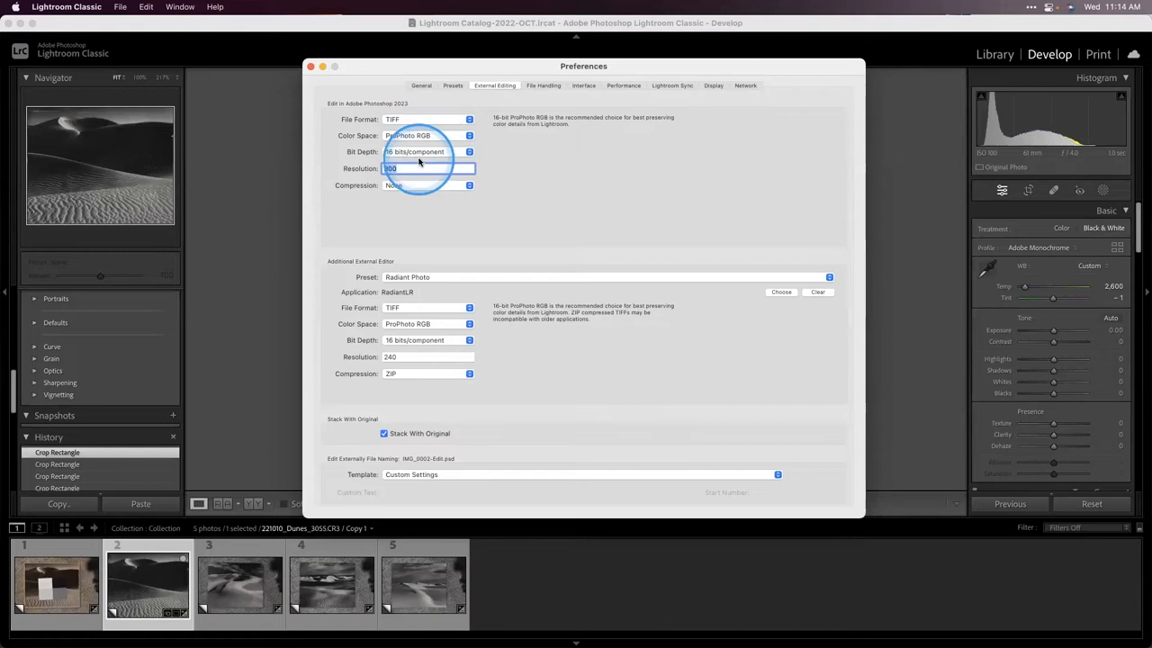
# Adjust the resolution setting for photos edited in Photoshop 2023 in External Editing preferences
pyautogui.click(429, 186)
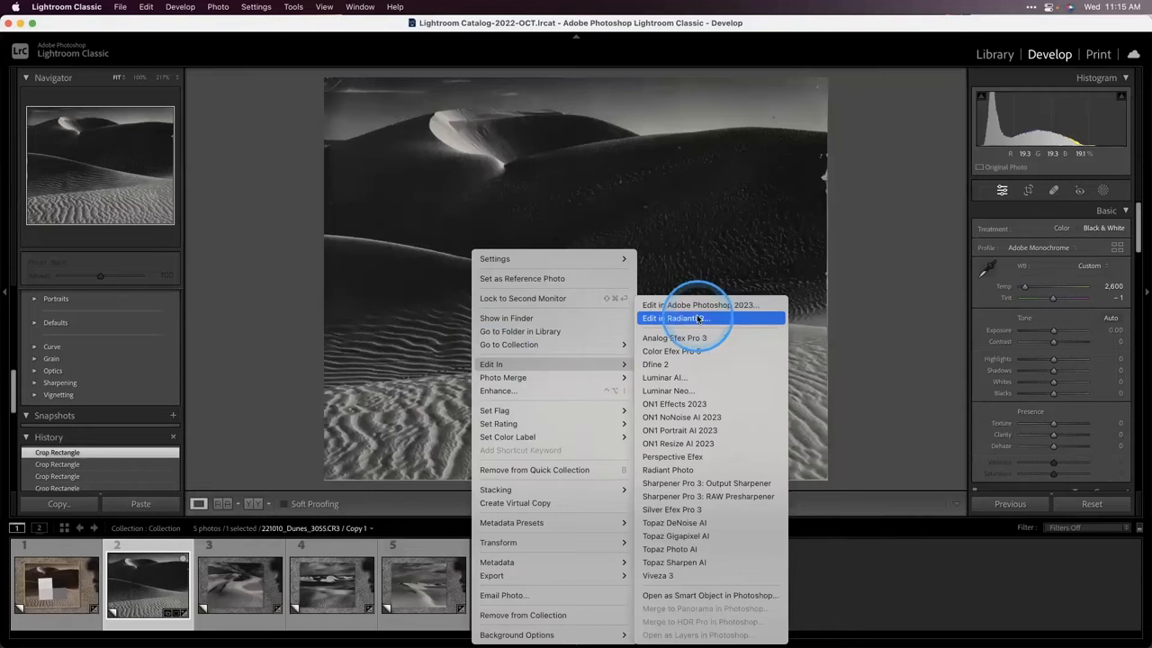
# Send the dune photo to Adobe Photoshop 2023 via Edit In
pyautogui.click(663, 304)
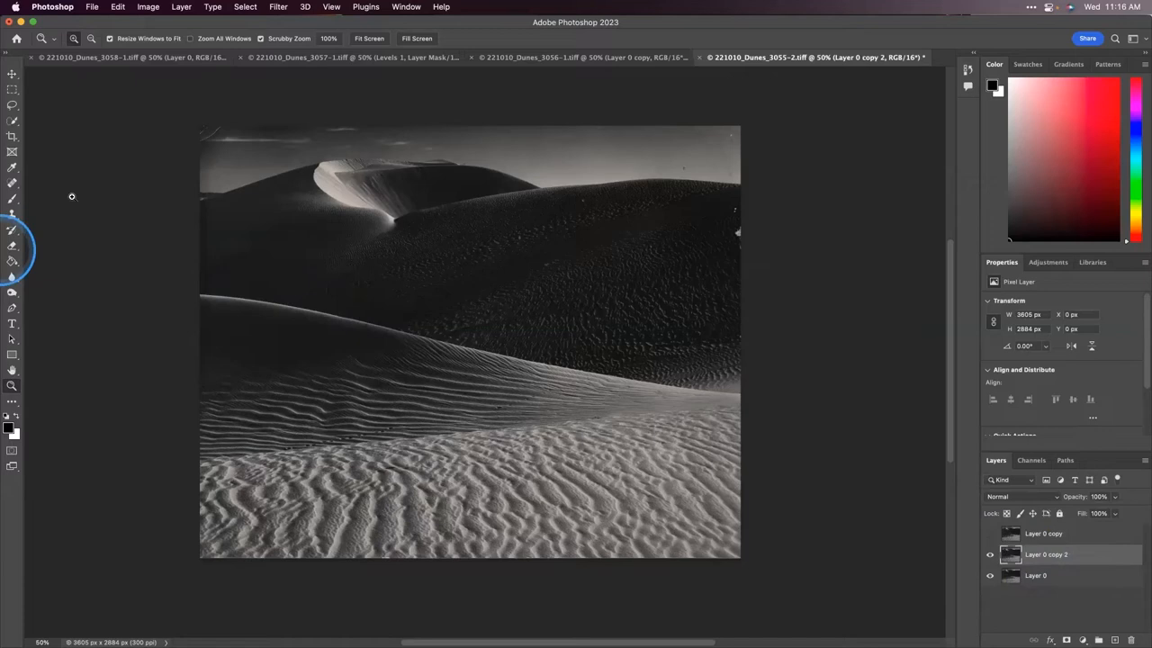
pyautogui.click(13, 241)
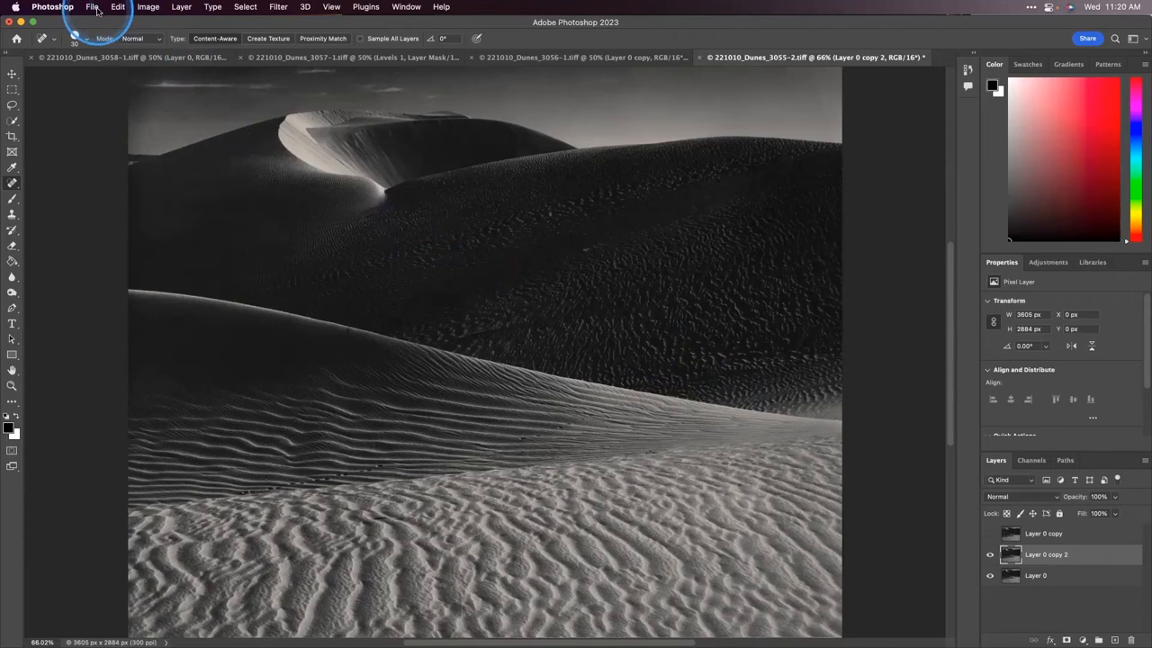
# Save the retouched dune image as a TIFF with the ProPhoto RGB profile embedded
pyautogui.click(86, 7)
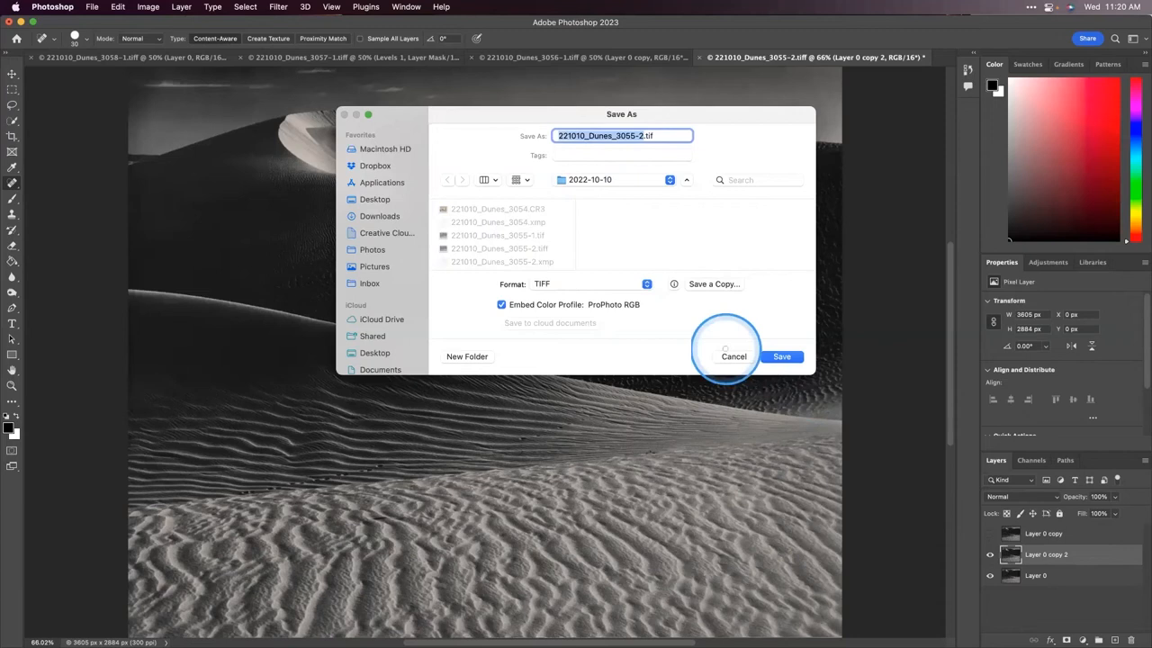
pyautogui.click(781, 357)
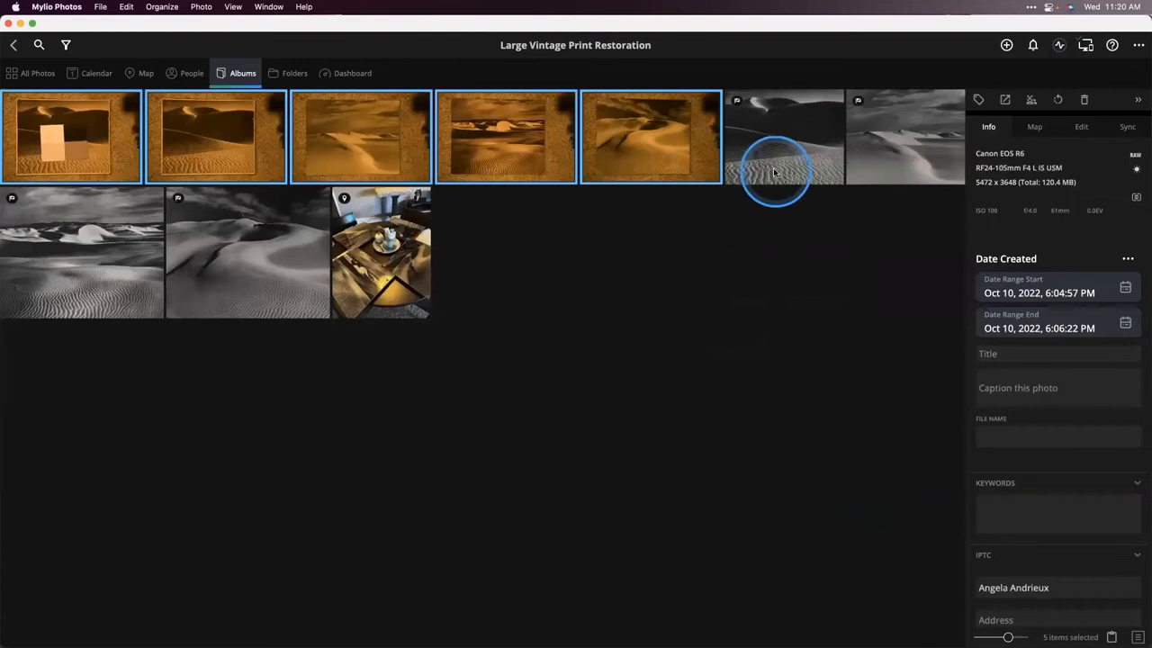
# Open the restored black-and-white dune photo full size from the restoration album
pyautogui.doubleClick(774, 171)
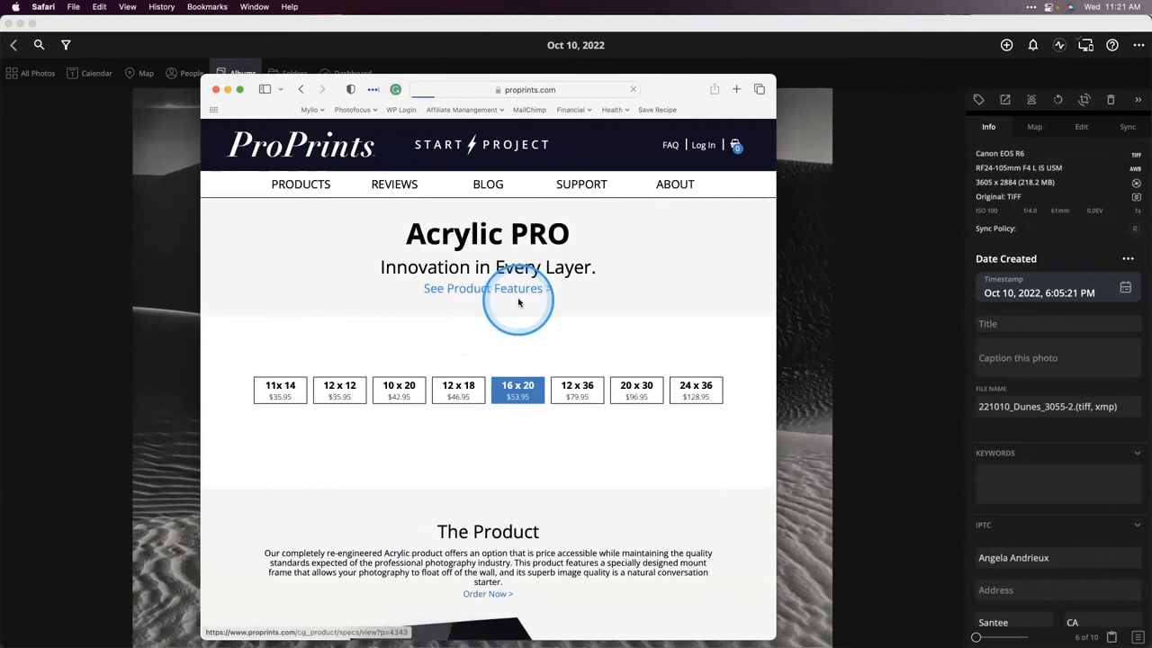
# Scroll through the ProPrints acrylic product page to see the print sizes and prices
pyautogui.scroll(-3)
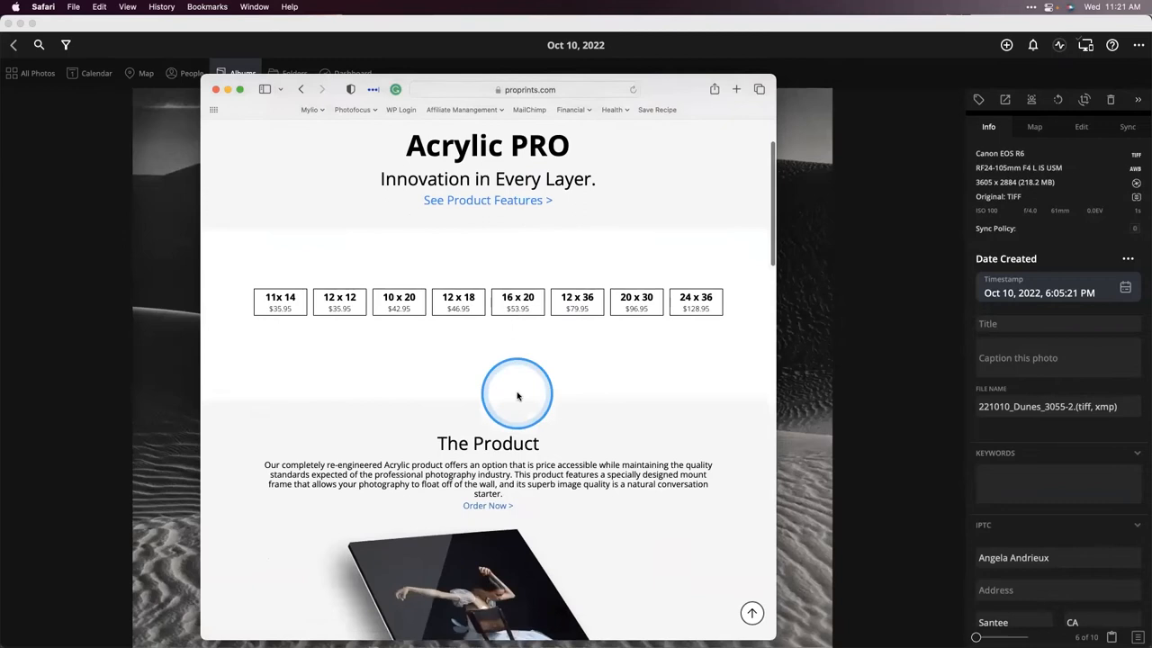
pyautogui.scroll(-3)
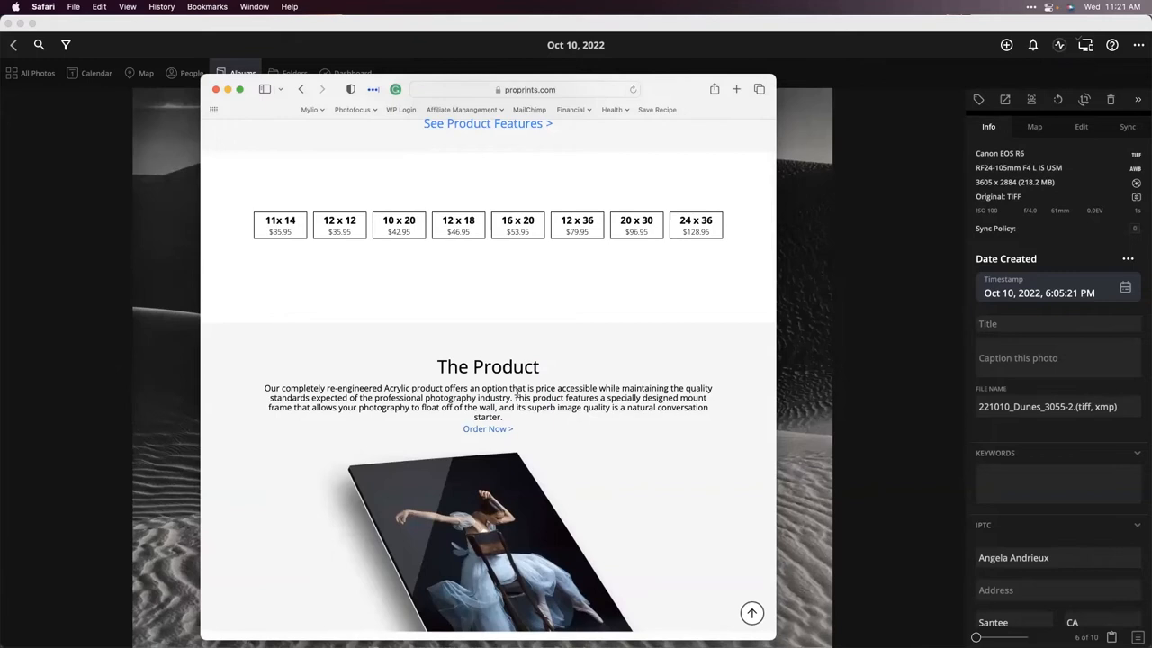
pyautogui.scroll(-3)
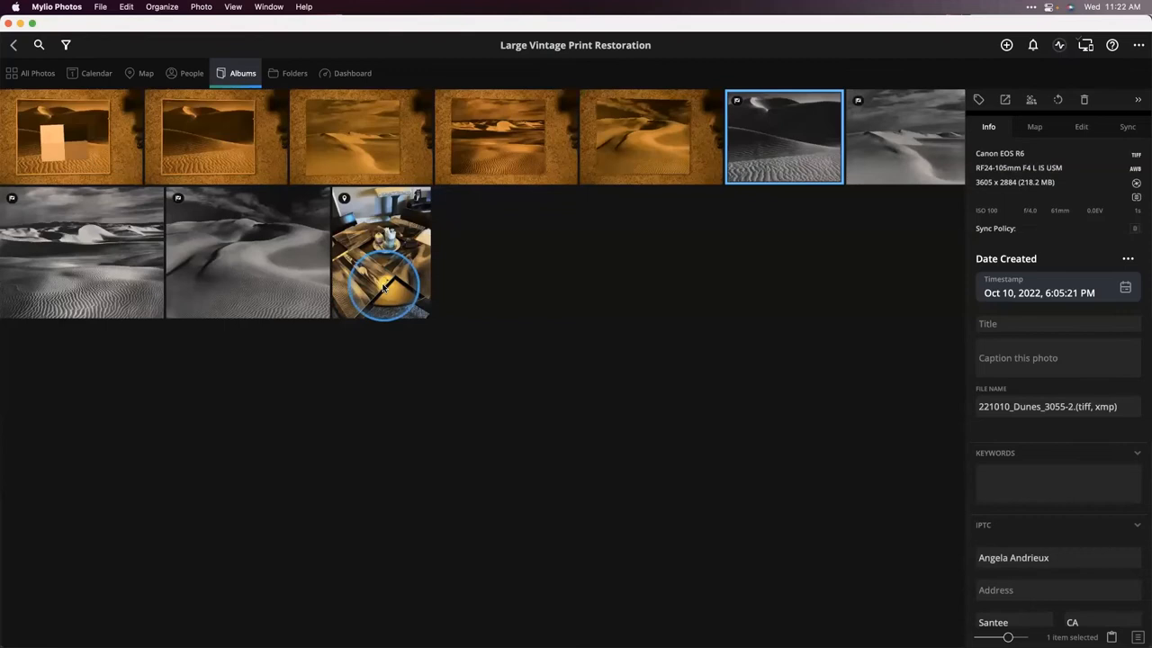
# Open the IMG_2730 phone photo of the finished acrylic prints in full view
pyautogui.doubleClick(382, 252)
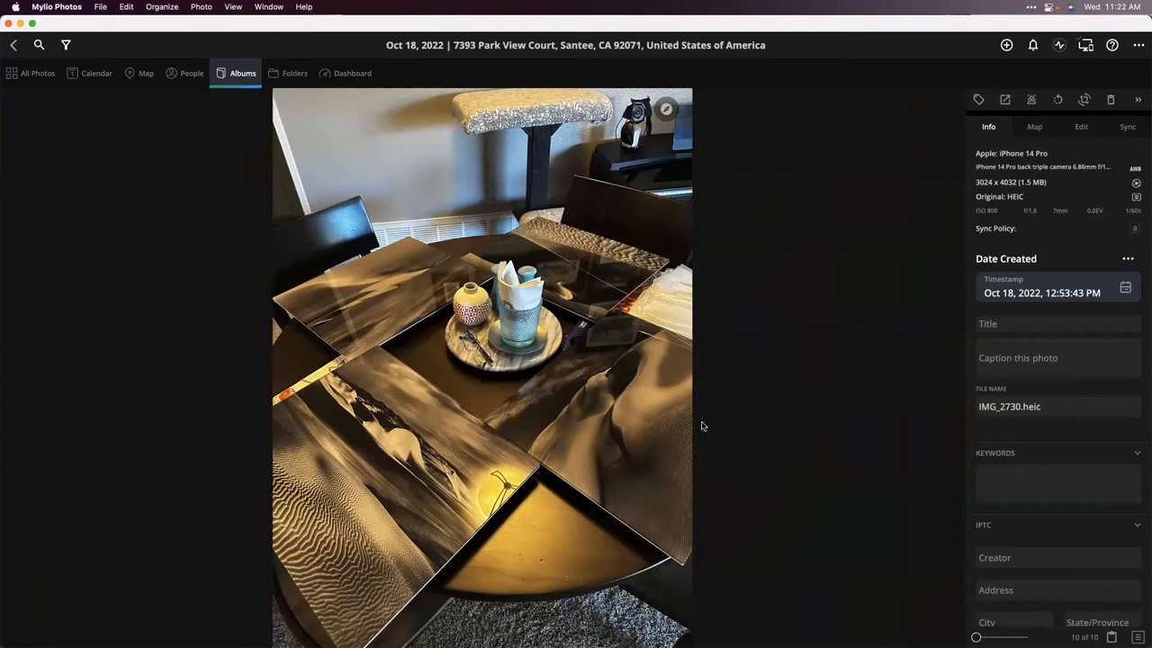
pyautogui.click(1019, 565)
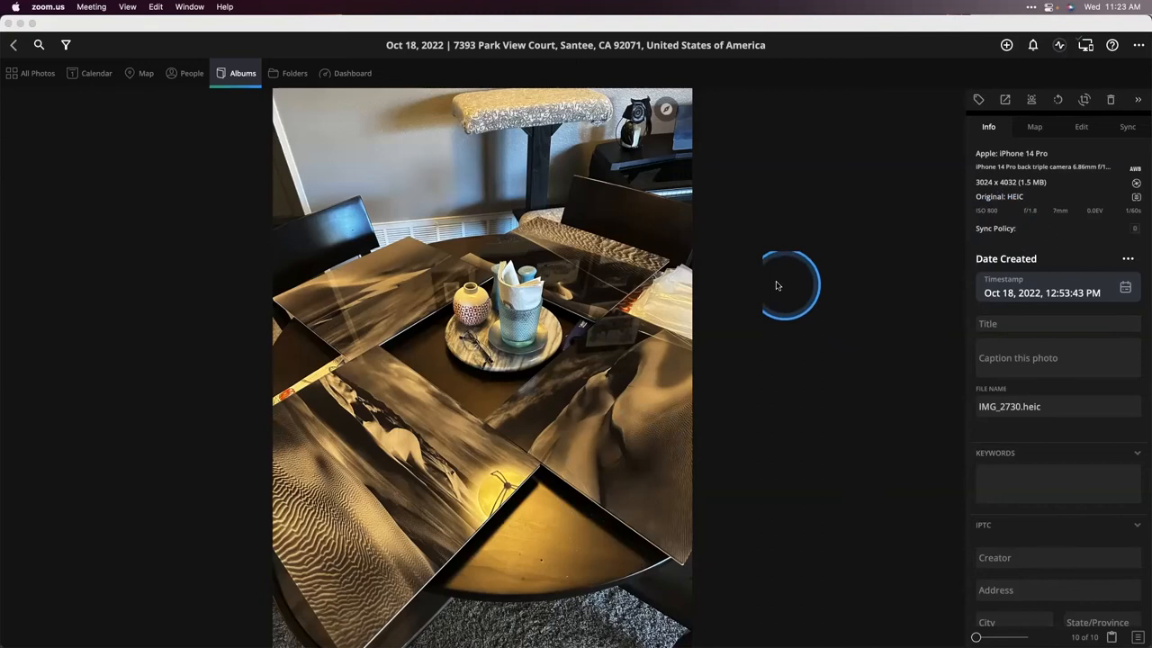
pyautogui.moveTo(848, 291)
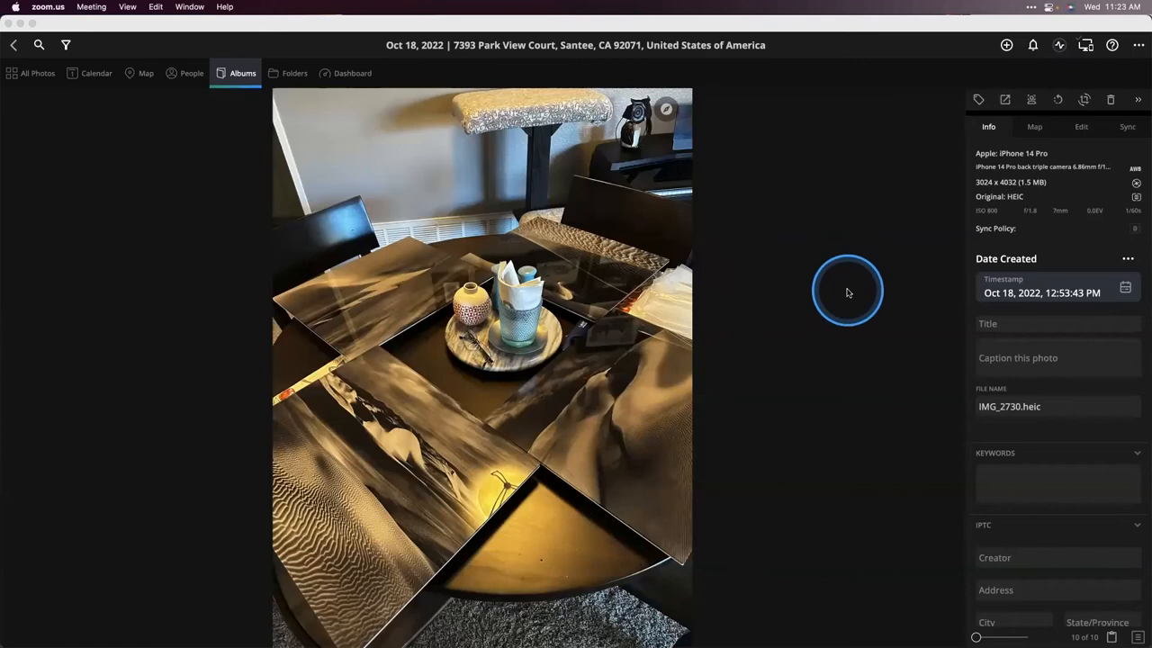
pyautogui.moveTo(864, 351)
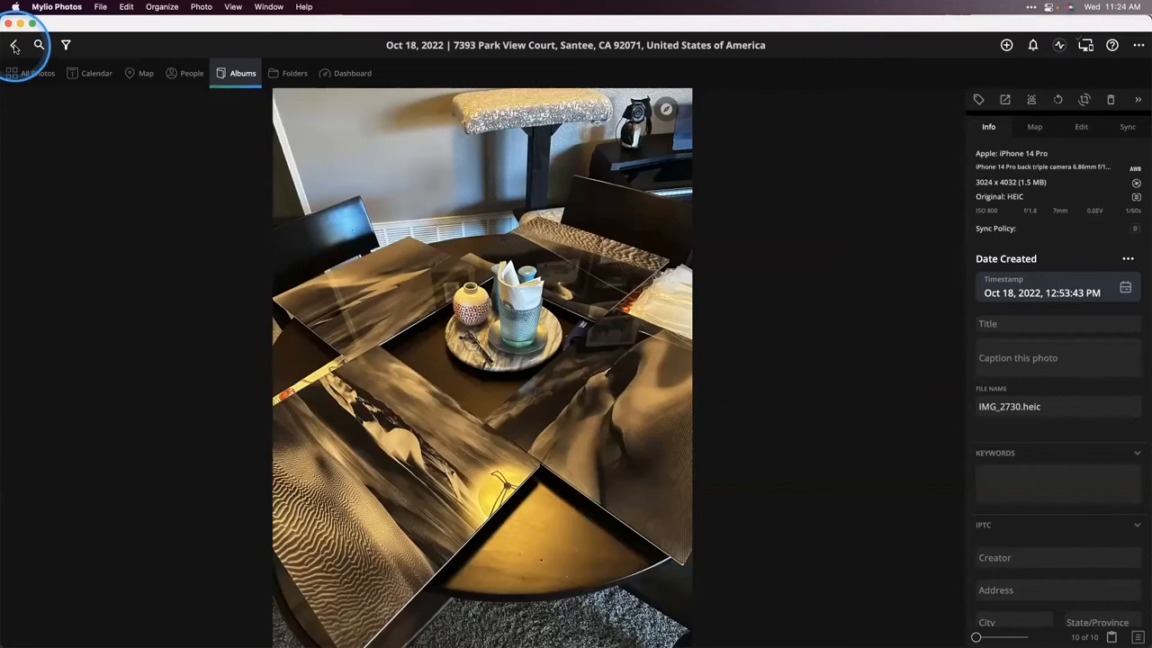
pyautogui.click(32, 47)
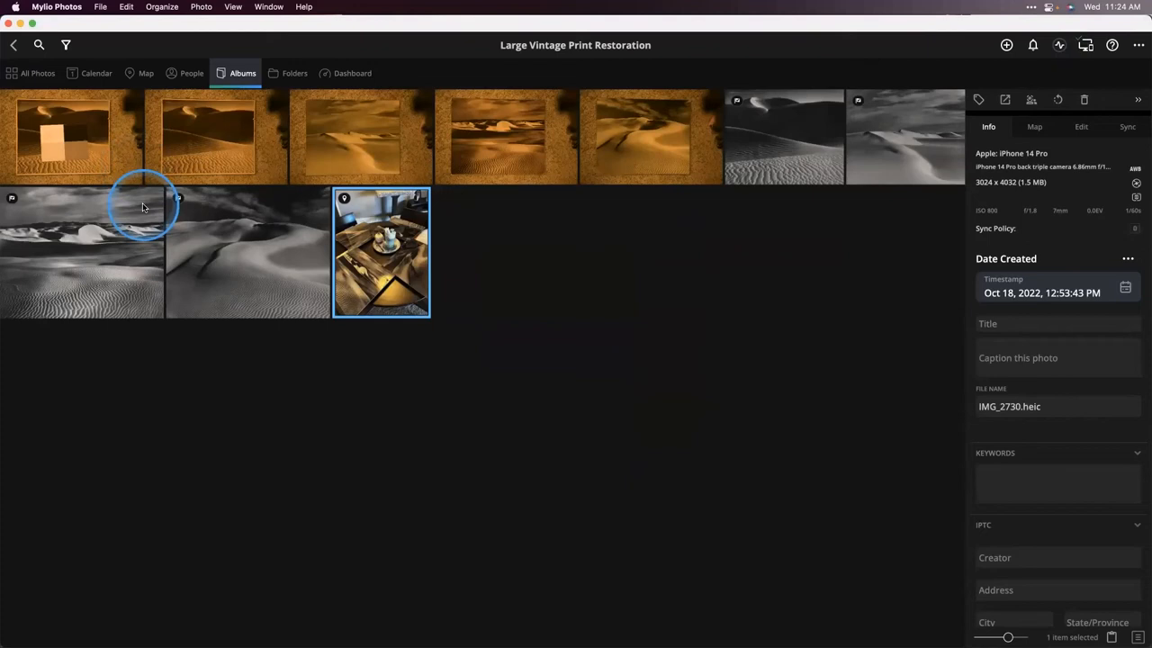
pyautogui.moveTo(147, 212)
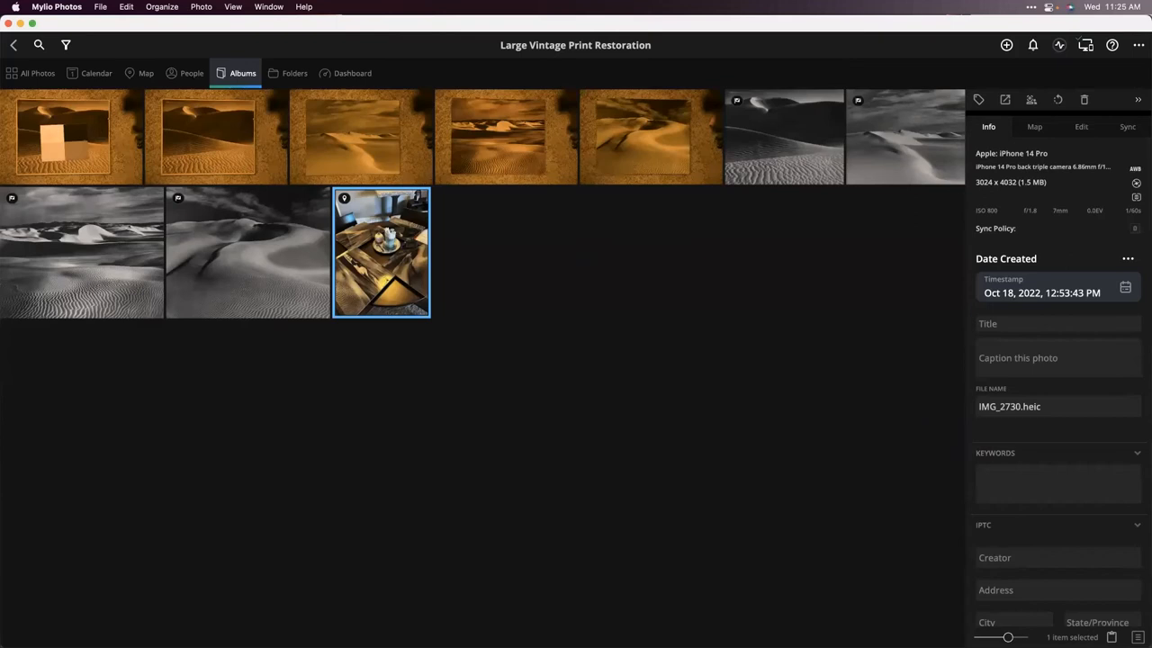
# Return from the phone photo toward the Large Vintage Print Restoration album grid
pyautogui.click(1047, 379)
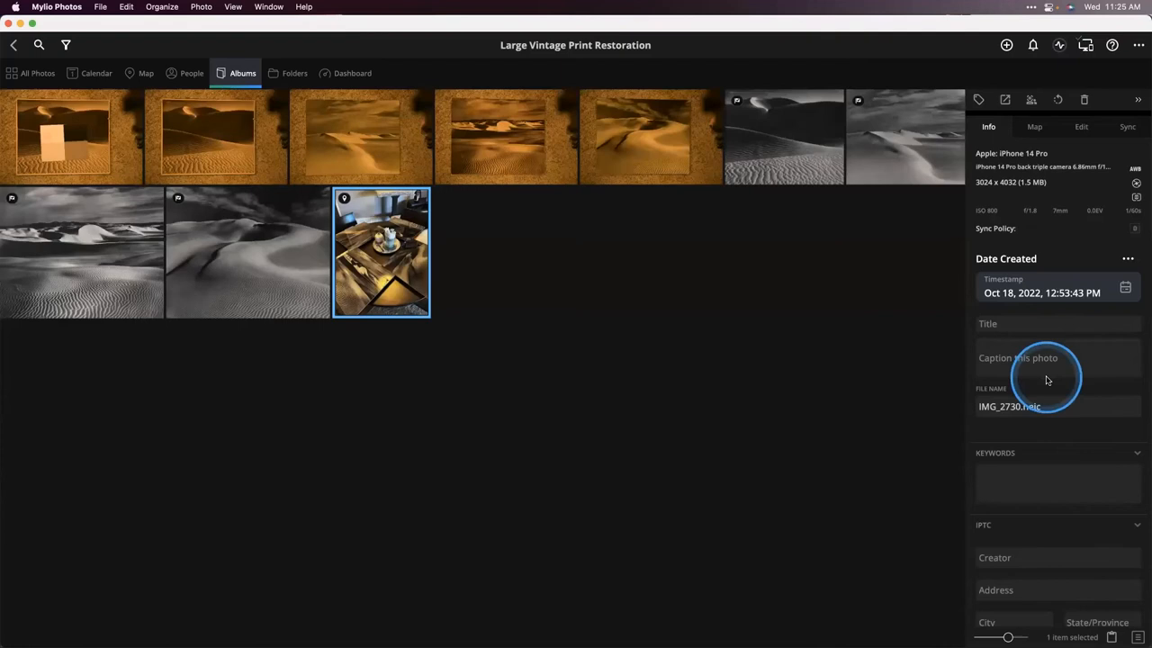